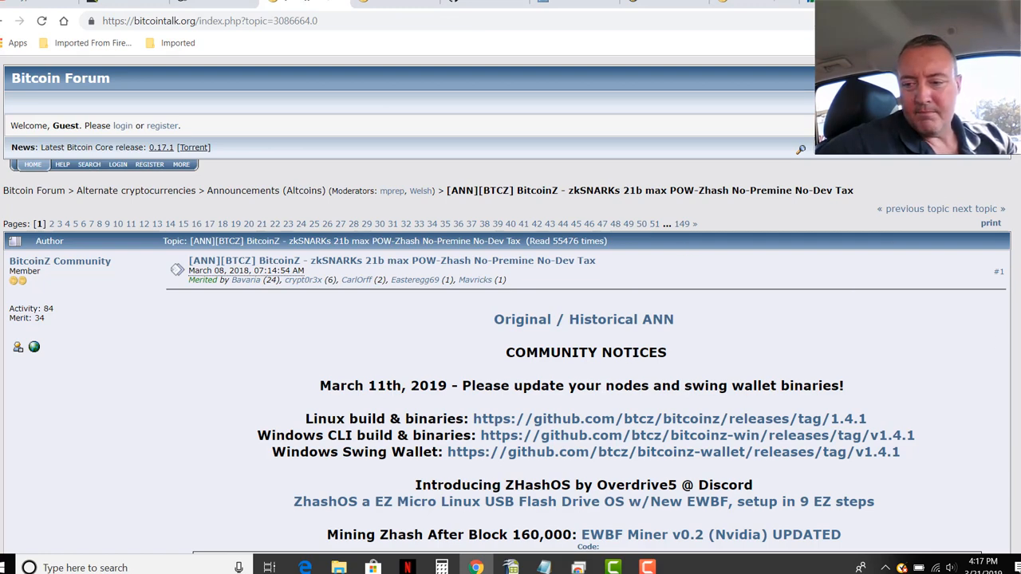
# Step: Open the Wal\Bitcoin Z folder and launch BitcoinZ Wallet 1.4.1 from the taskbar
pyautogui.scroll(-3)
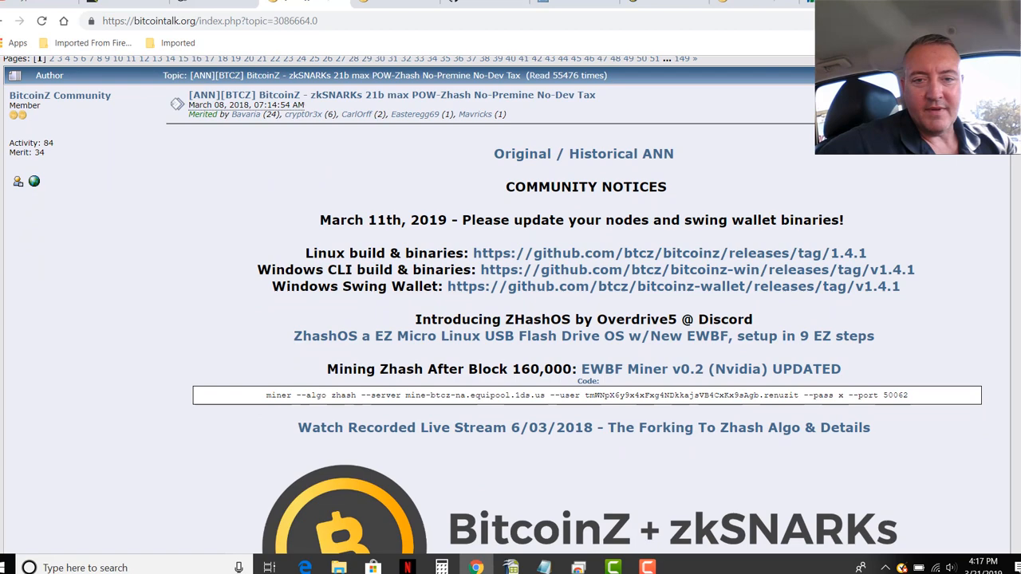
pyautogui.scroll(-3)
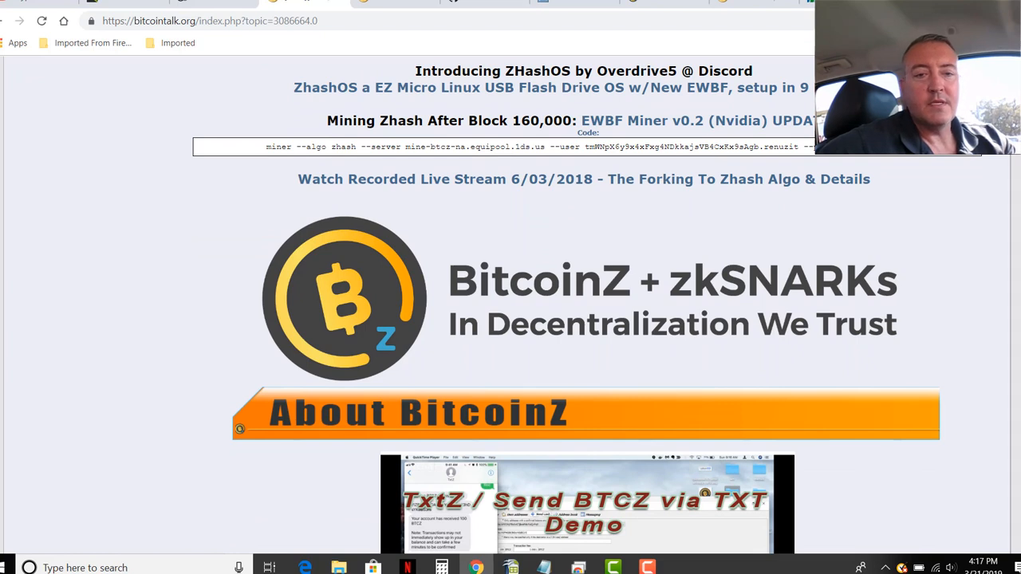
pyautogui.moveTo(740, 146)
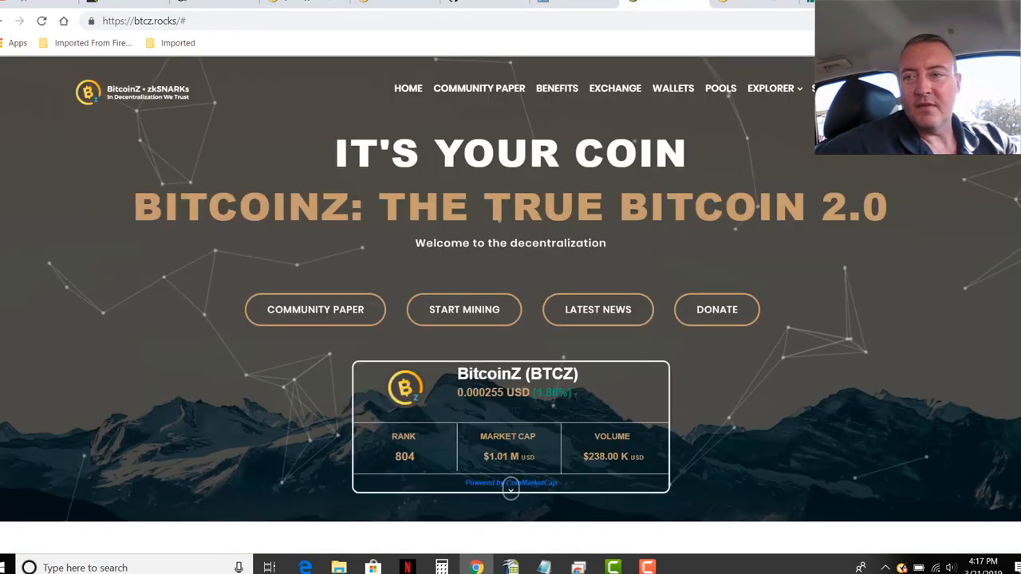
pyautogui.scroll(-3)
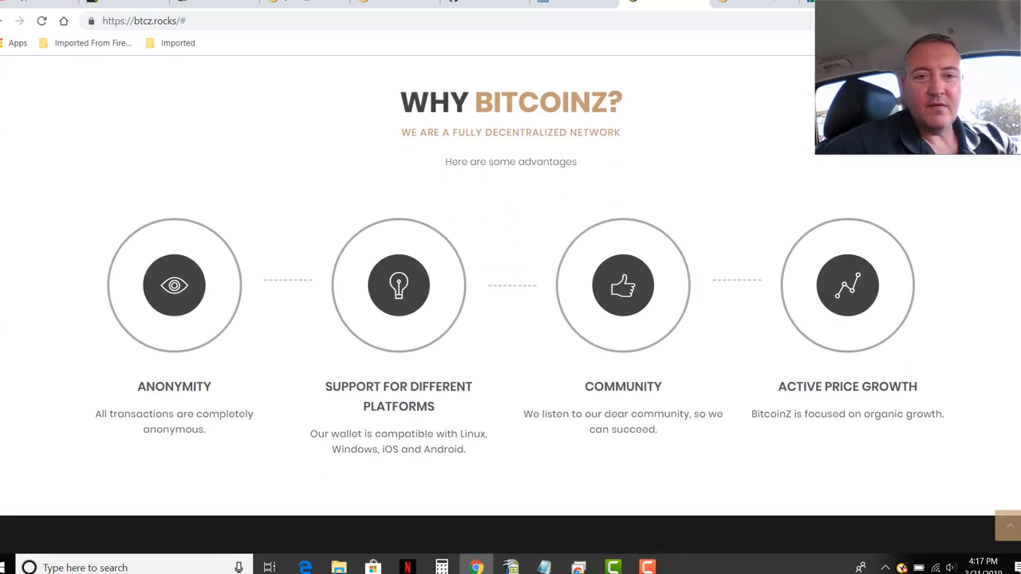
pyautogui.scroll(-3)
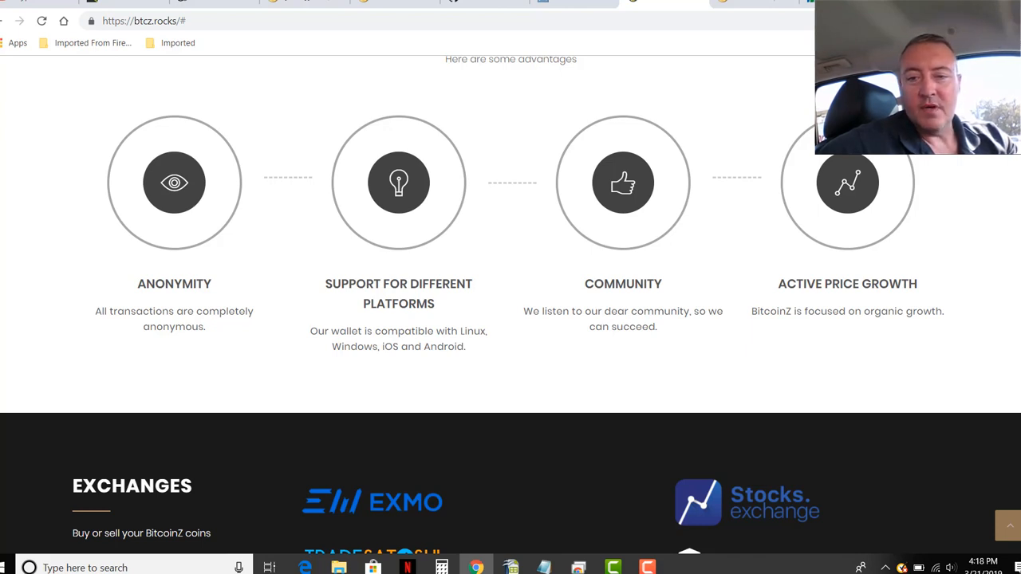
pyautogui.moveTo(669, 325)
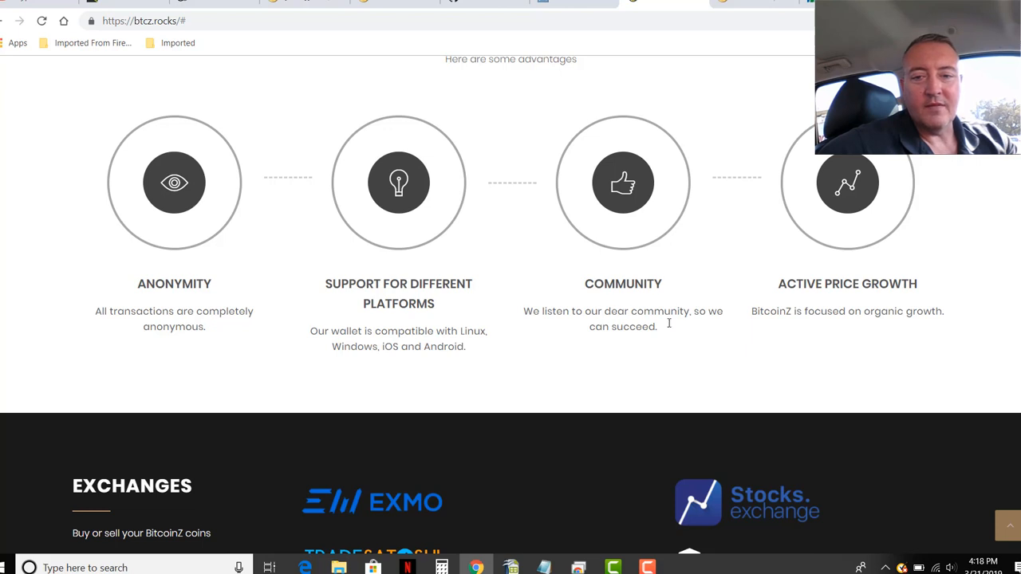
pyautogui.moveTo(785, 350)
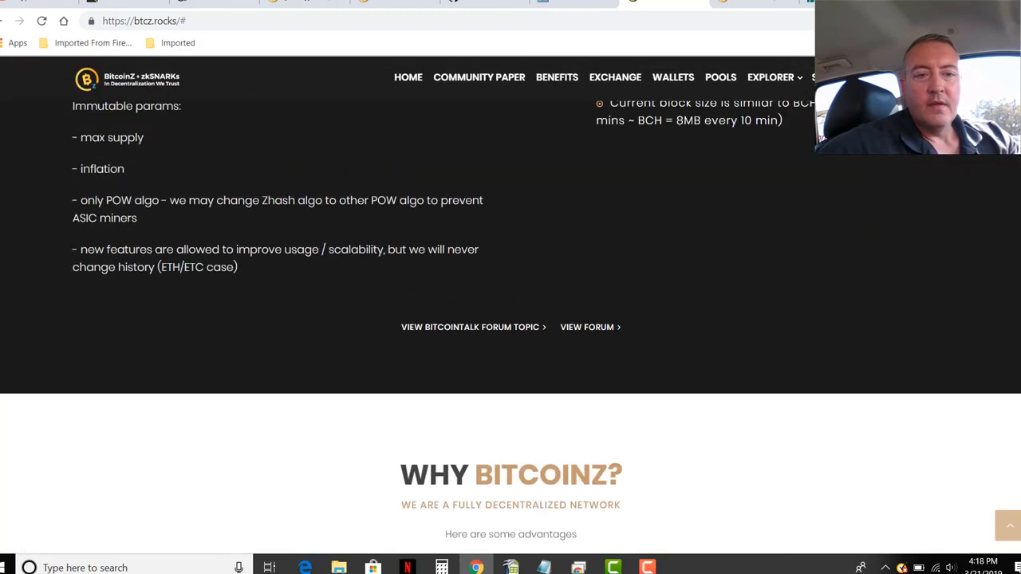
pyautogui.scroll(3)
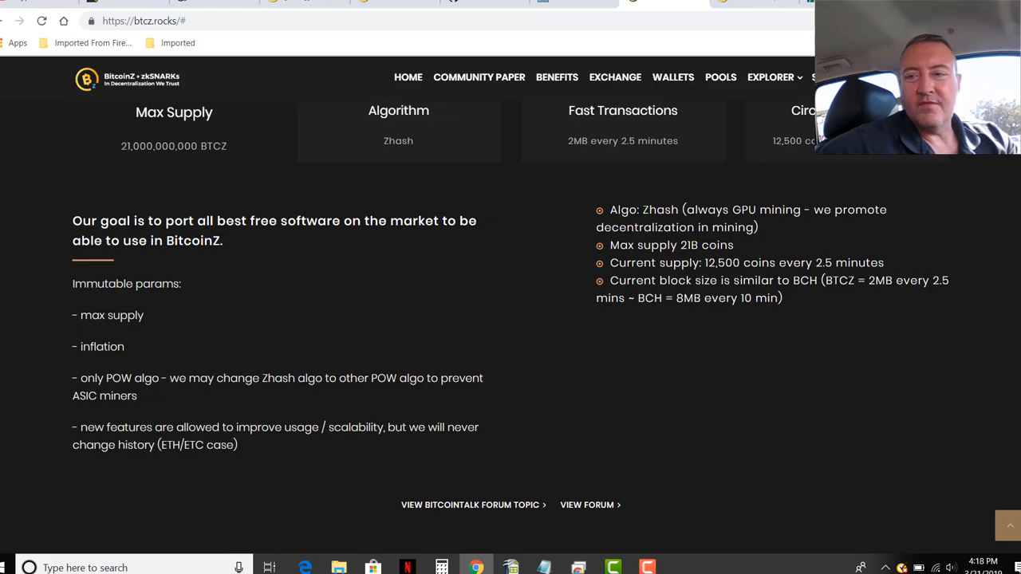
pyautogui.scroll(-3)
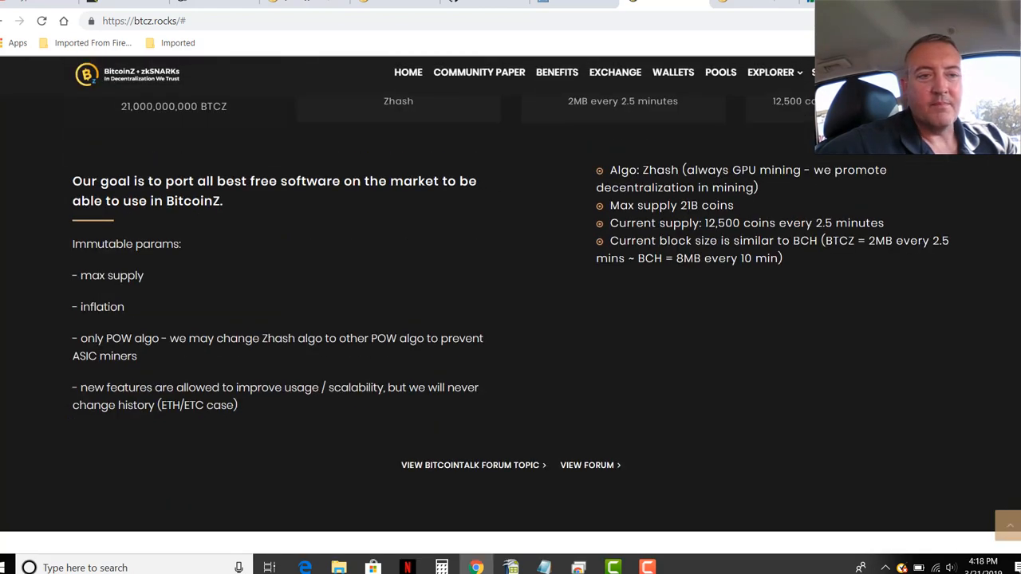
pyautogui.scroll(3)
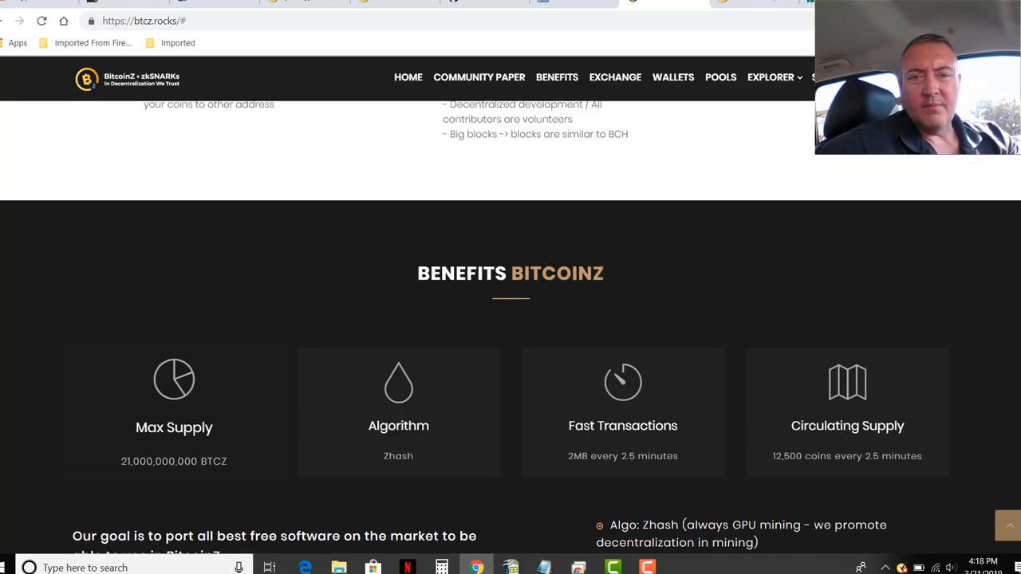
pyautogui.scroll(3)
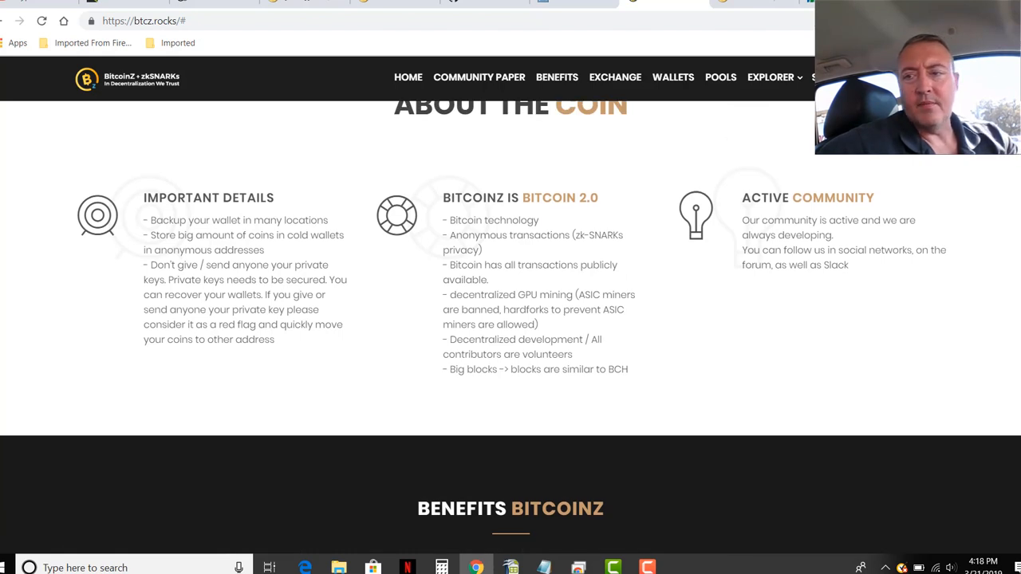
pyautogui.moveTo(415, 168)
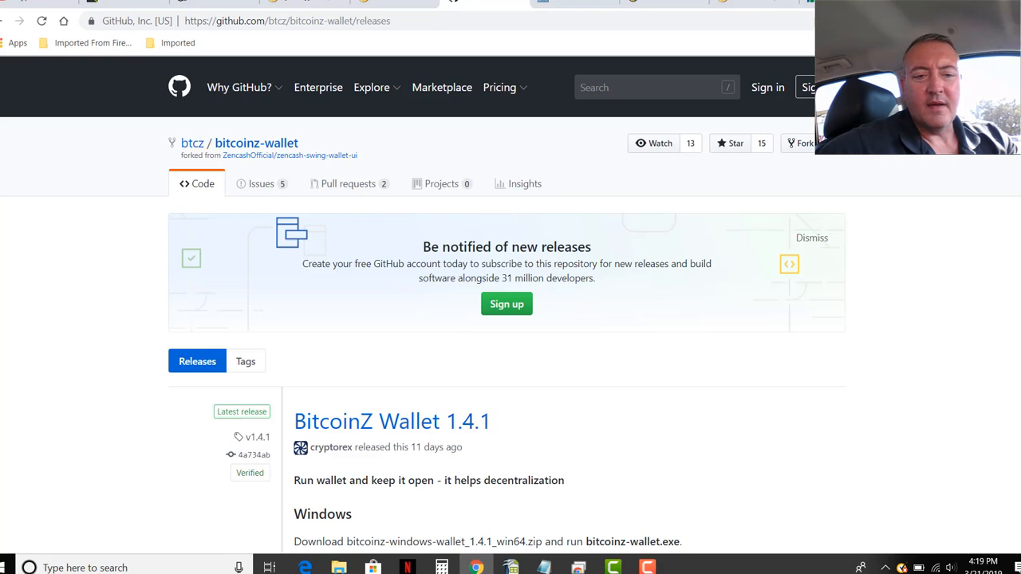
pyautogui.scroll(-3)
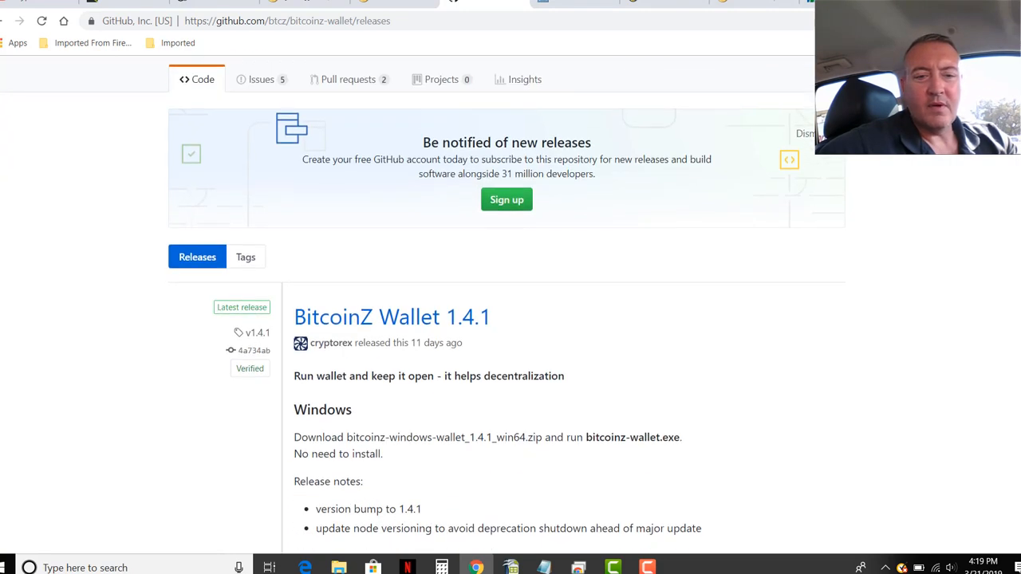
pyautogui.scroll(-3)
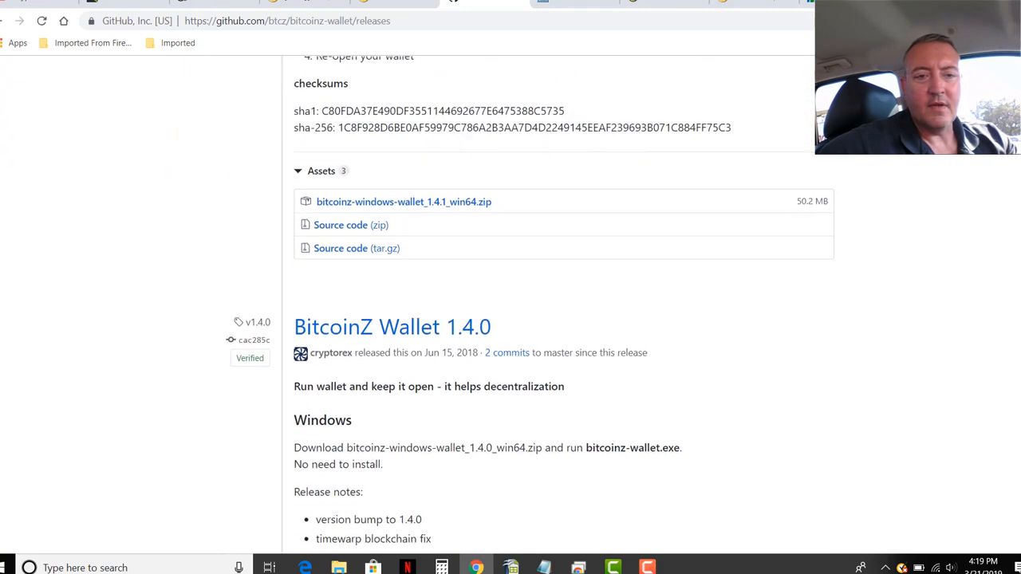
pyautogui.moveTo(414, 211)
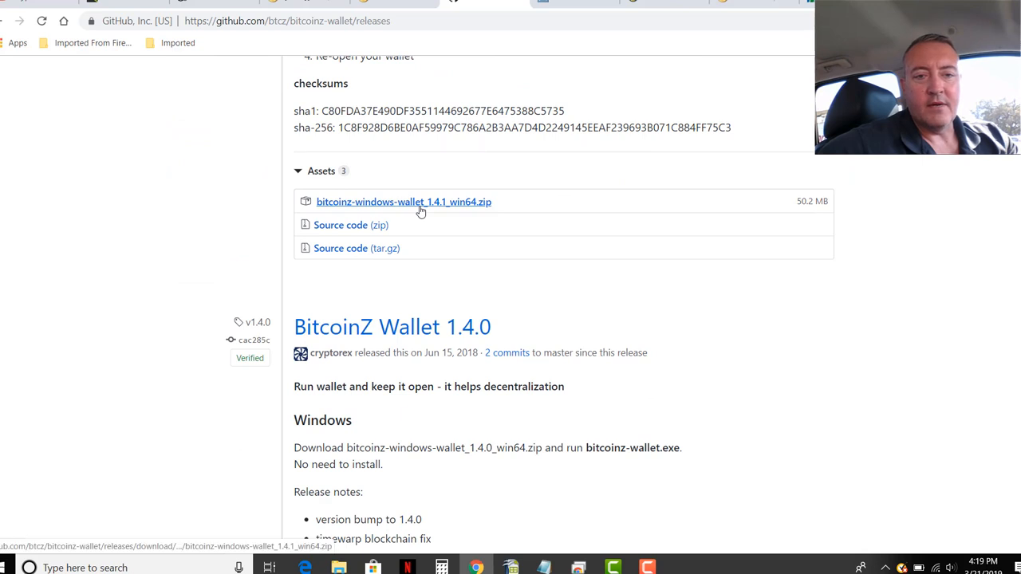
pyautogui.moveTo(777, 359)
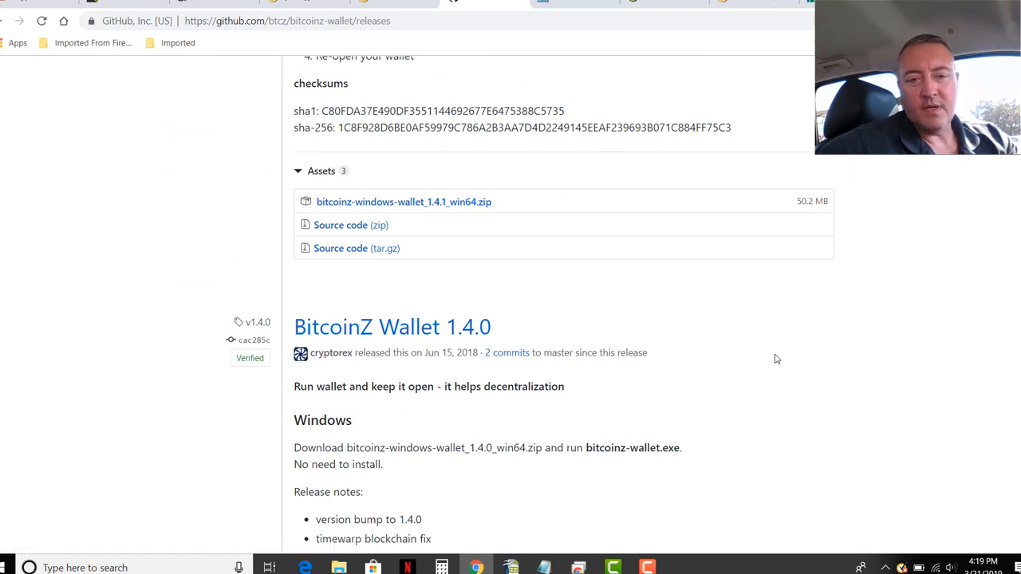
pyautogui.moveTo(802, 381)
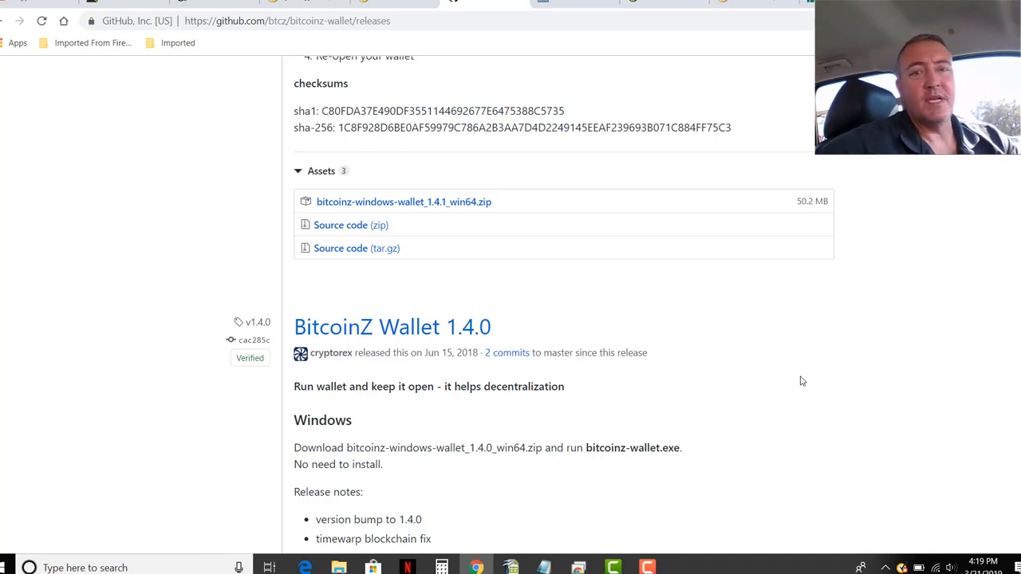
pyautogui.moveTo(687, 440)
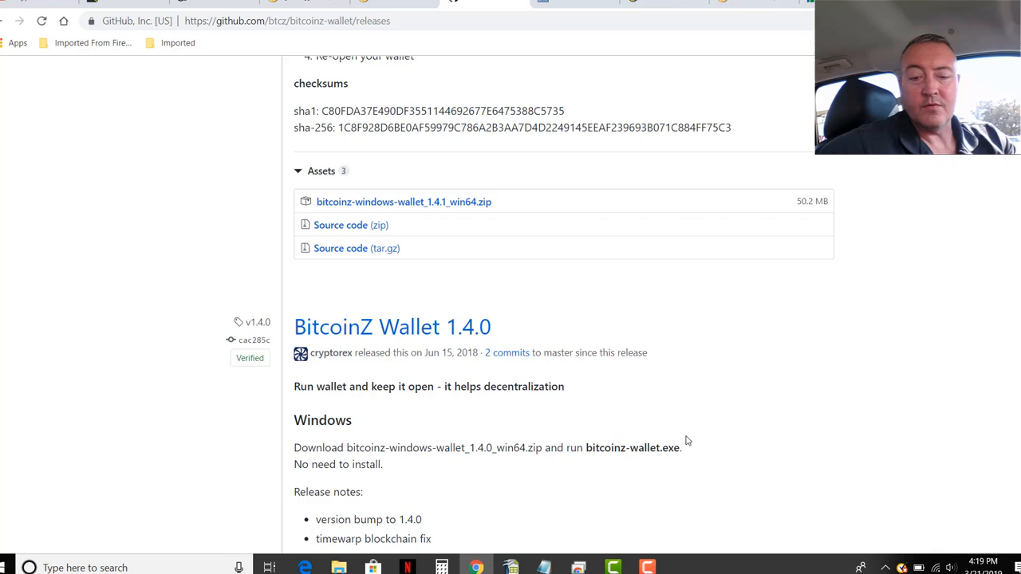
pyautogui.moveTo(594, 376)
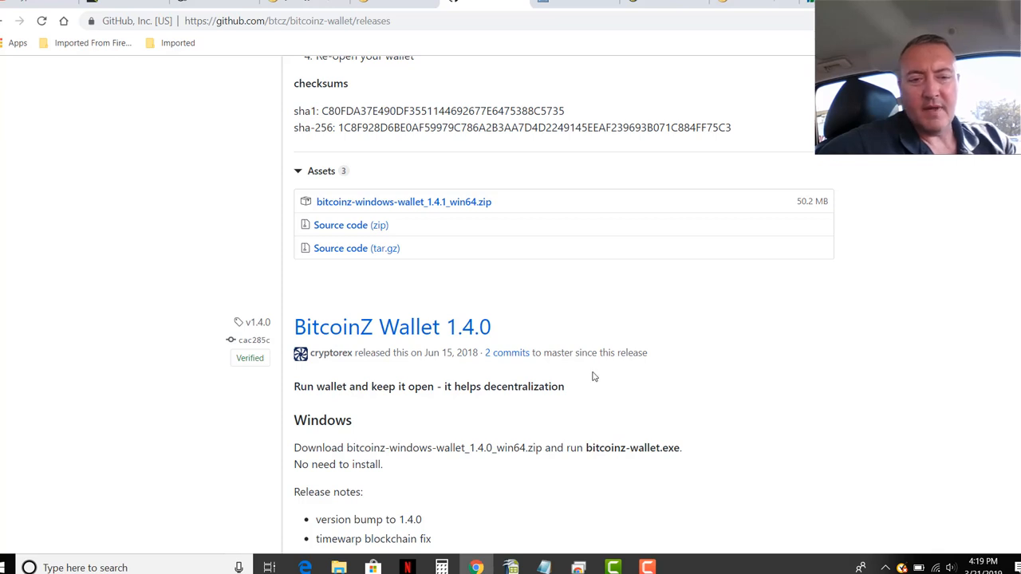
pyautogui.moveTo(557, 513)
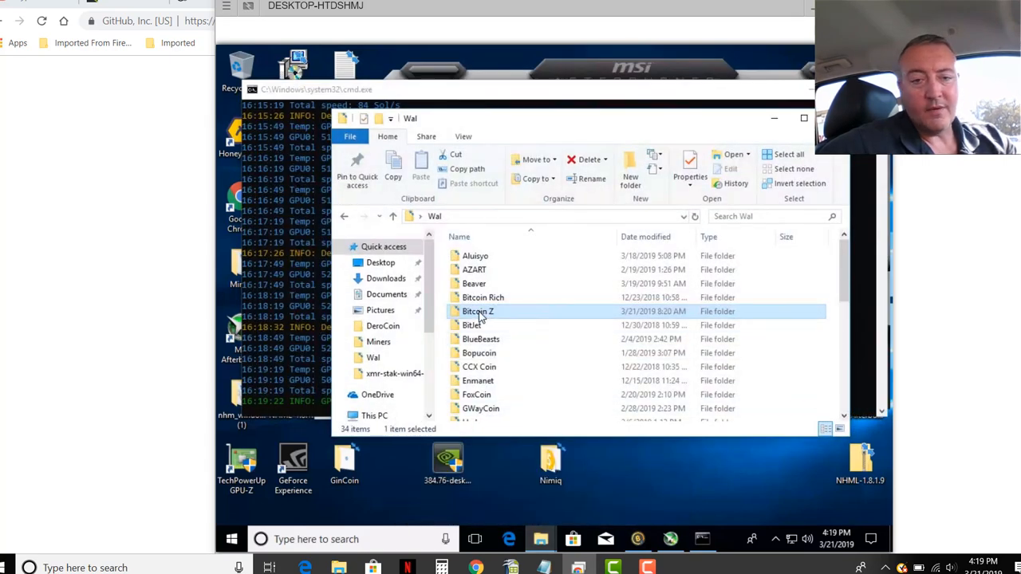
pyautogui.doubleClick(478, 311)
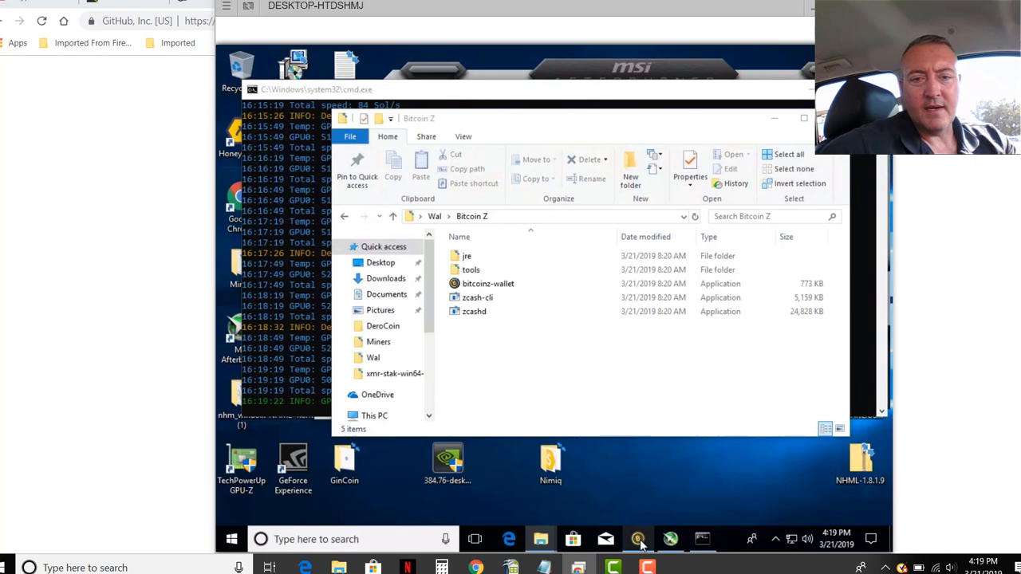
pyautogui.click(639, 540)
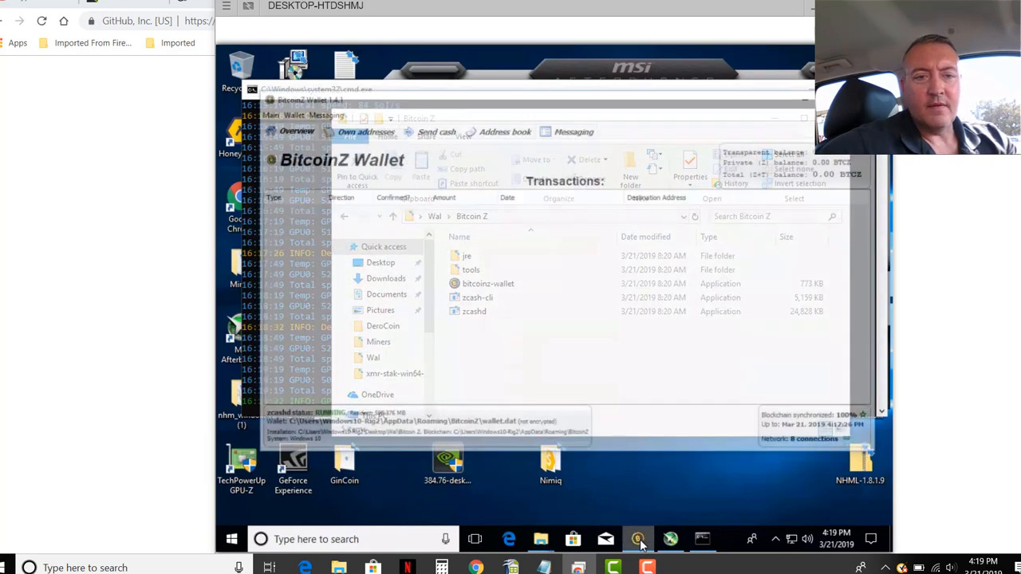
# Step: Focus the wallet window and view its two 0.00-balance transparent own addresses
pyautogui.click(638, 538)
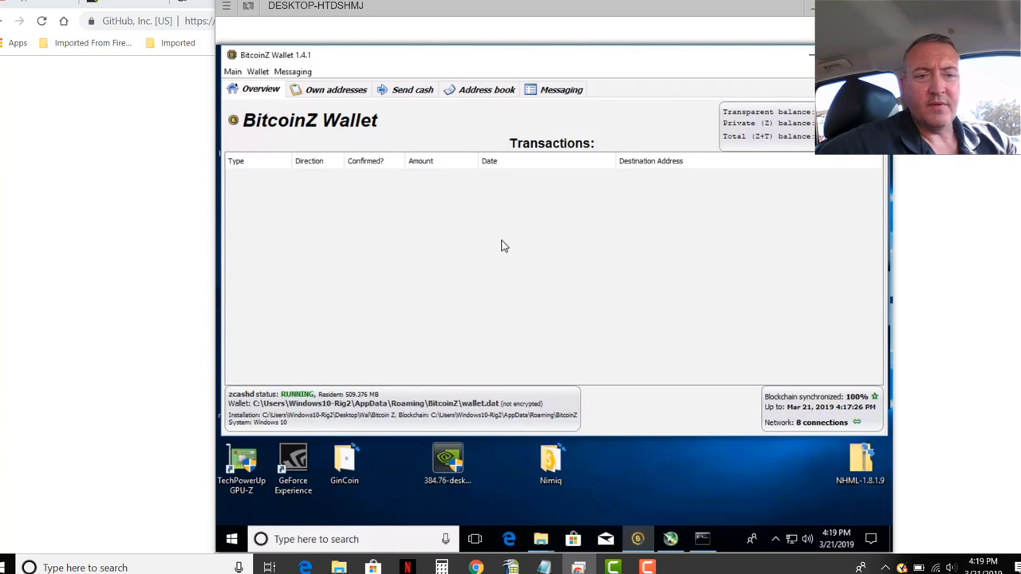
pyautogui.moveTo(444, 207)
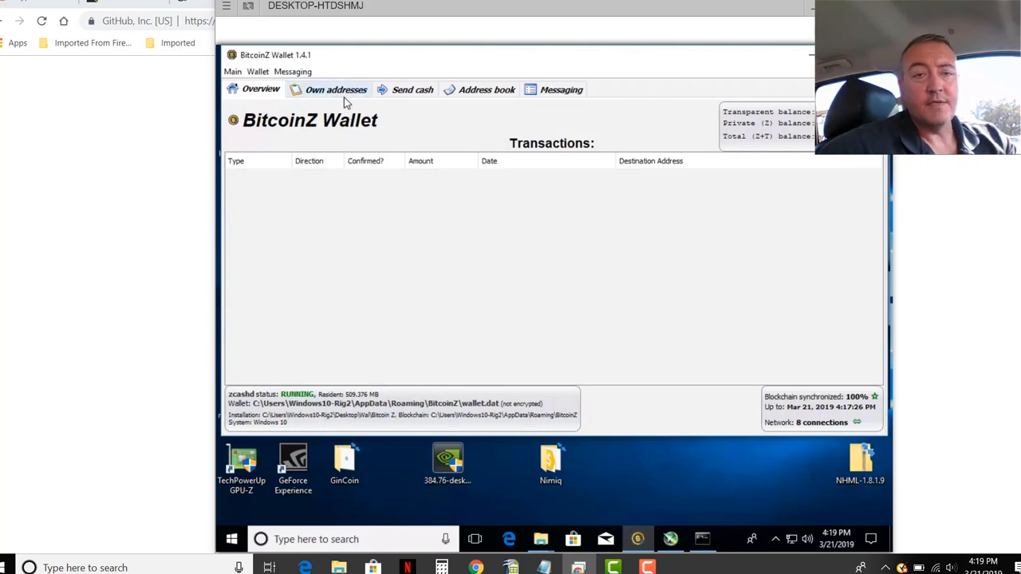
pyautogui.click(334, 89)
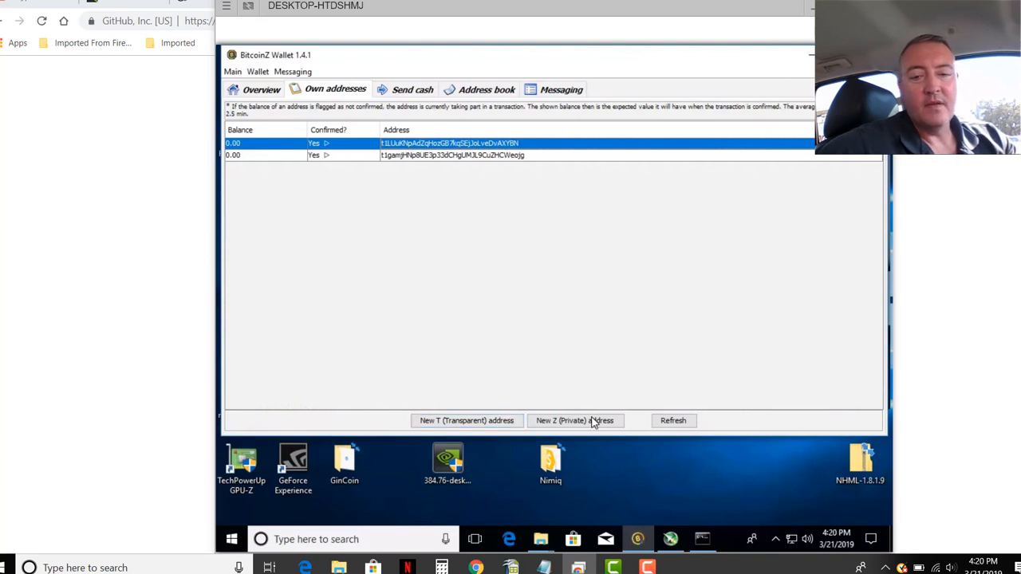
pyautogui.moveTo(420, 256)
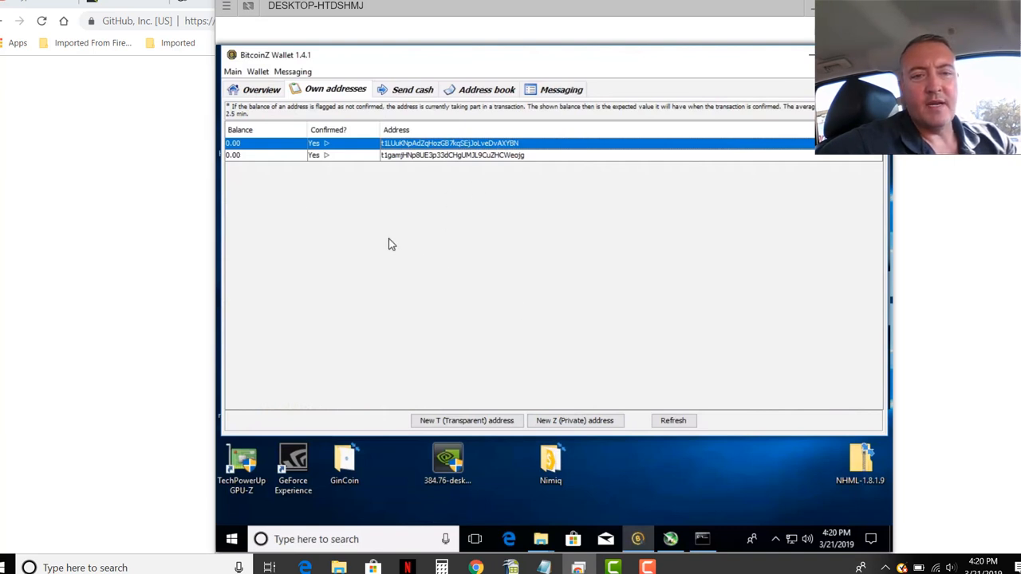
pyautogui.moveTo(484, 244)
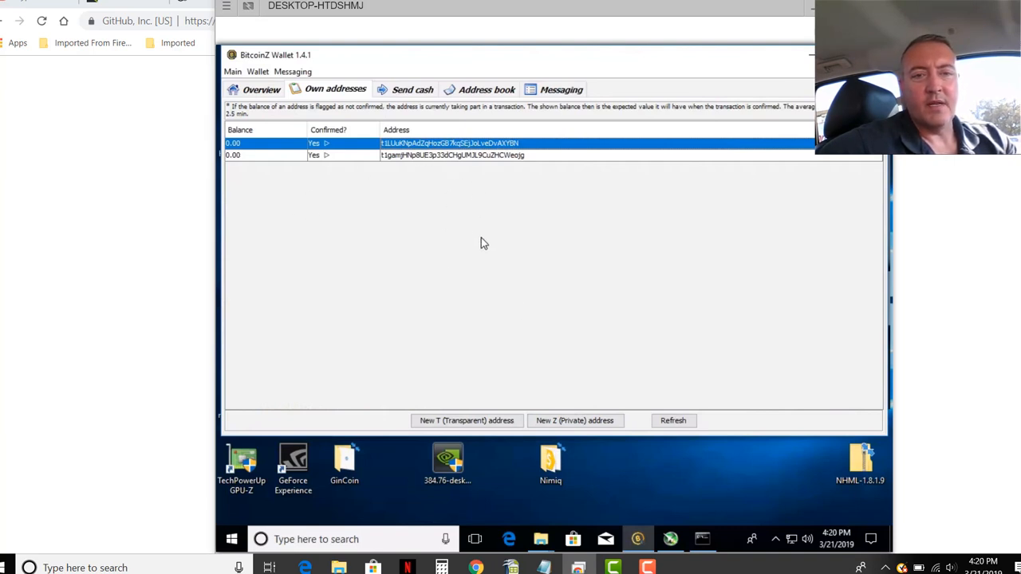
pyautogui.moveTo(461, 223)
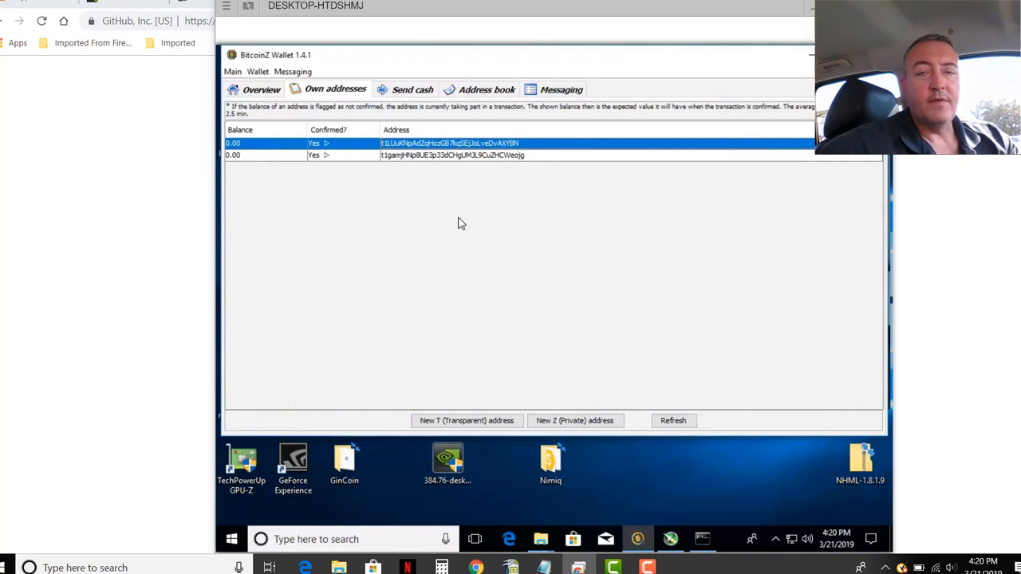
pyautogui.moveTo(459, 156)
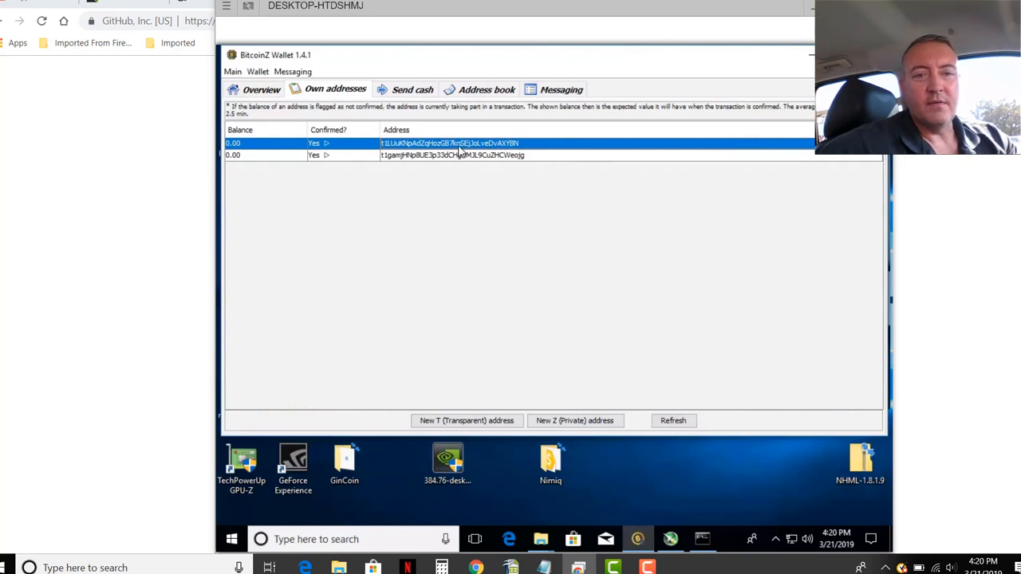
pyautogui.moveTo(492, 145)
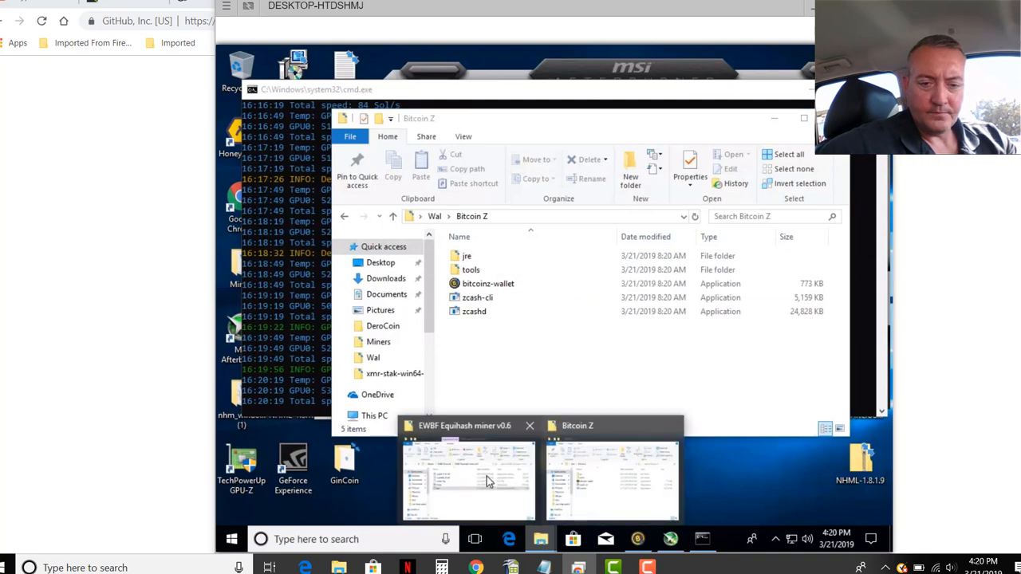
# Step: Read the EWBF Cuda Equihash Miner 0.6 thread's performance table, downloads and usage examples
pyautogui.click(467, 478)
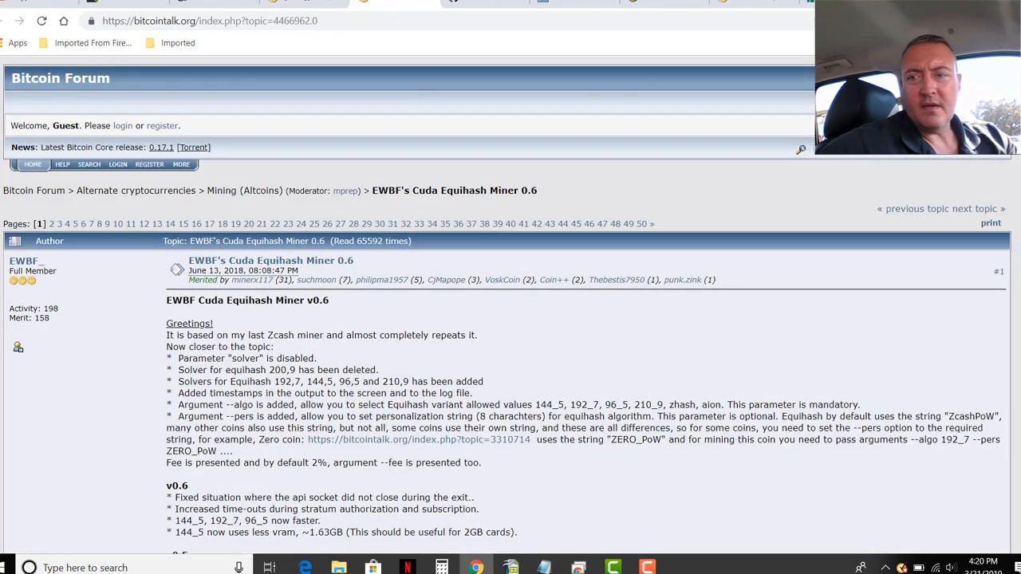
pyautogui.scroll(-3)
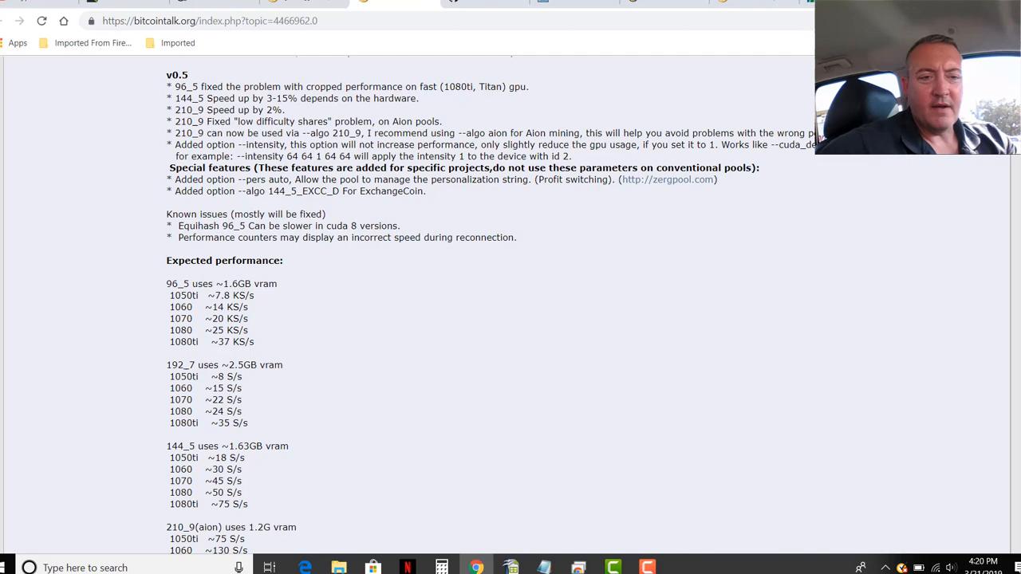
pyautogui.scroll(-3)
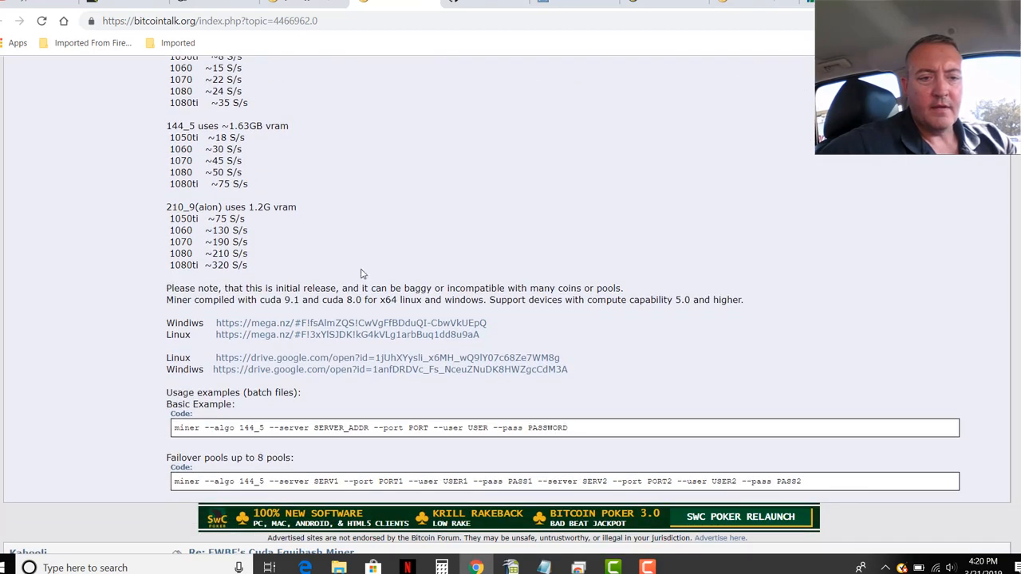
pyautogui.moveTo(568, 254)
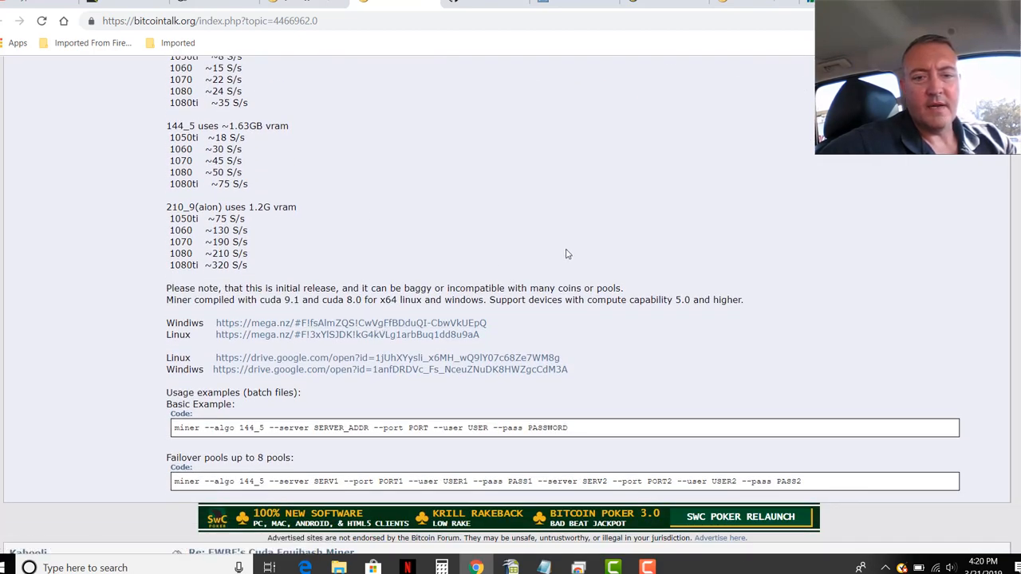
pyautogui.scroll(3)
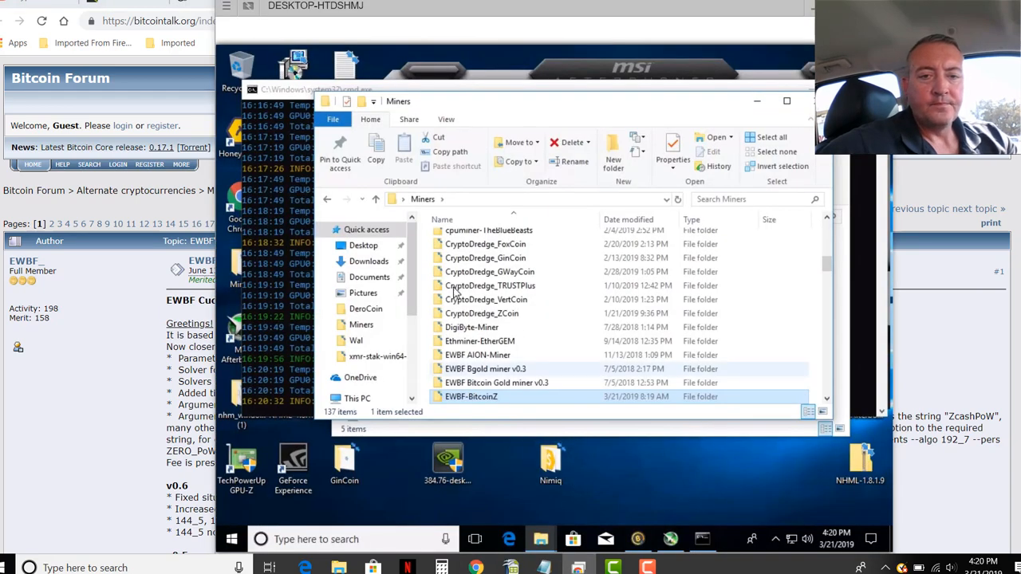
pyautogui.moveTo(487, 397)
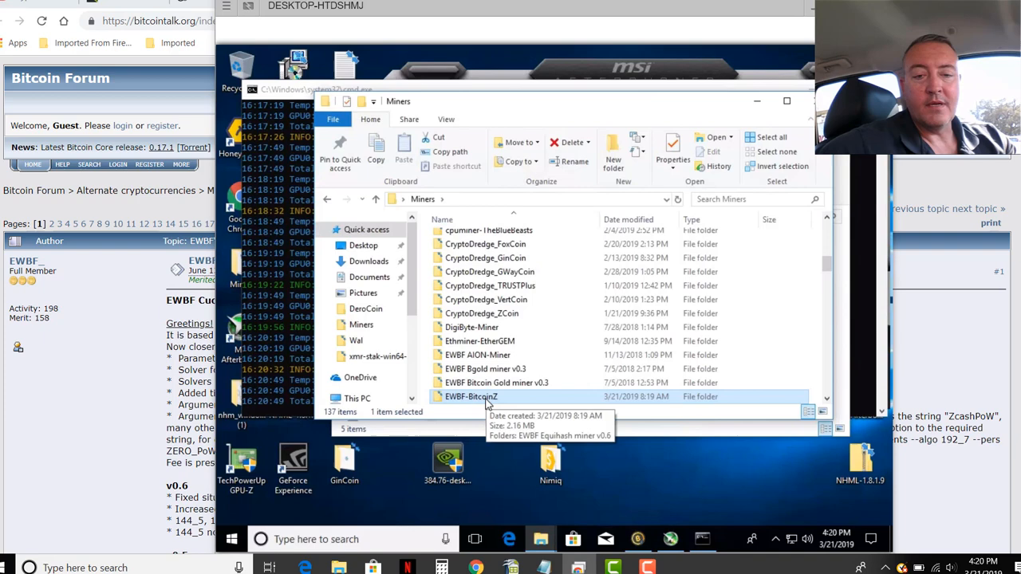
# Step: Open EWBF-BitcoinZ > EWBF Equihash miner v0.6 and open the run batch file in Notepad
pyautogui.doubleClick(469, 397)
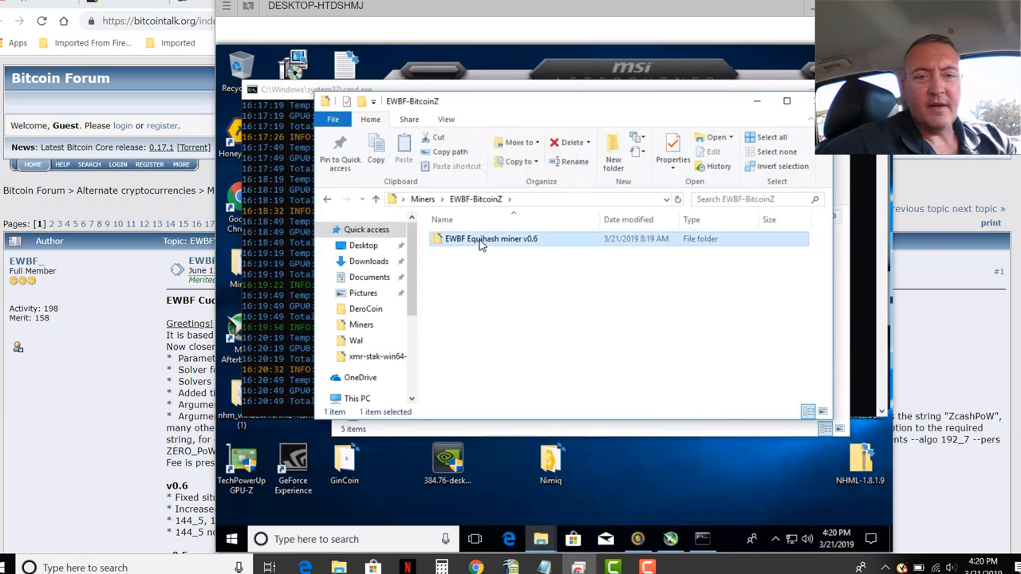
pyautogui.doubleClick(485, 239)
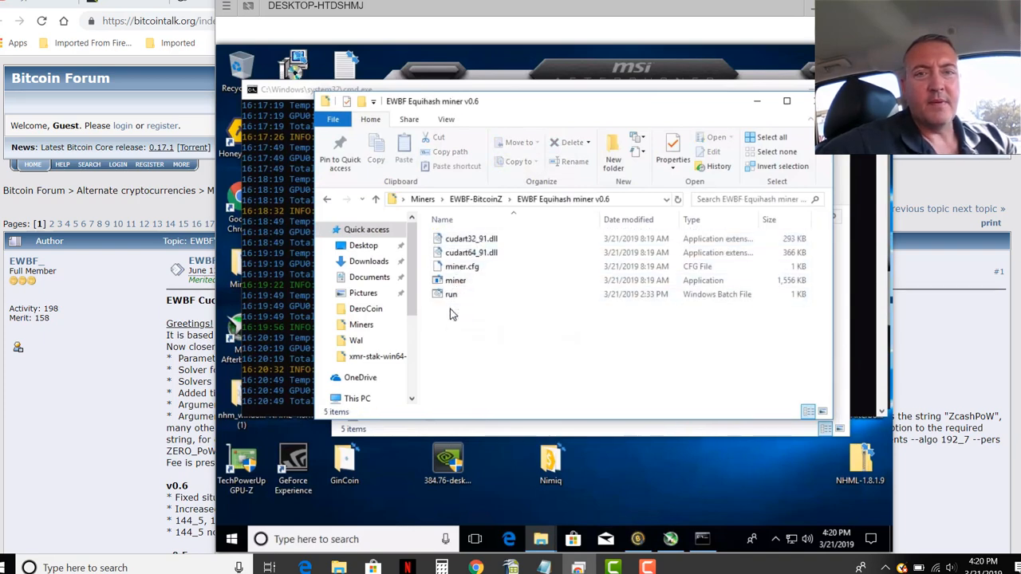
pyautogui.click(450, 295)
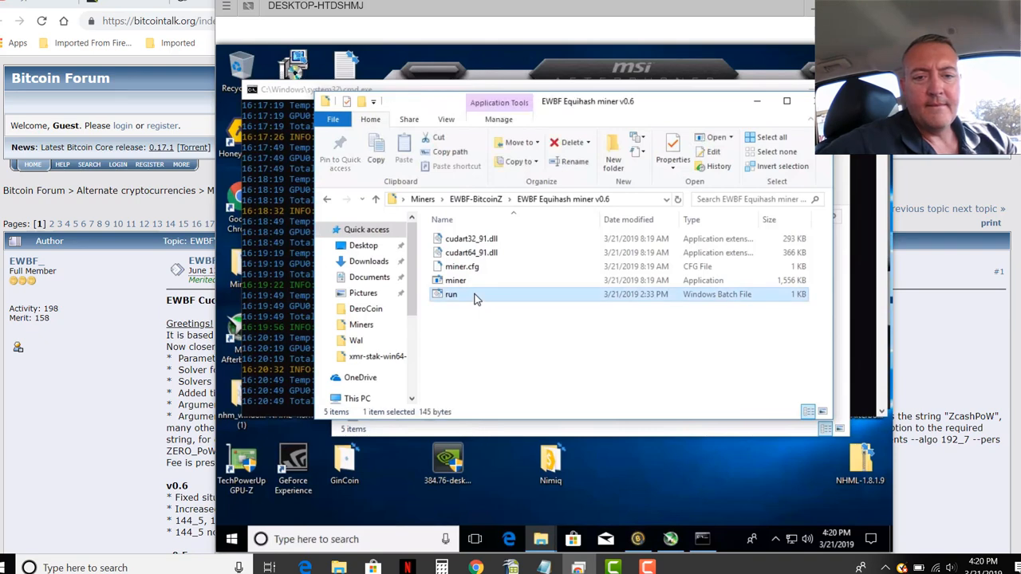
pyautogui.doubleClick(451, 294)
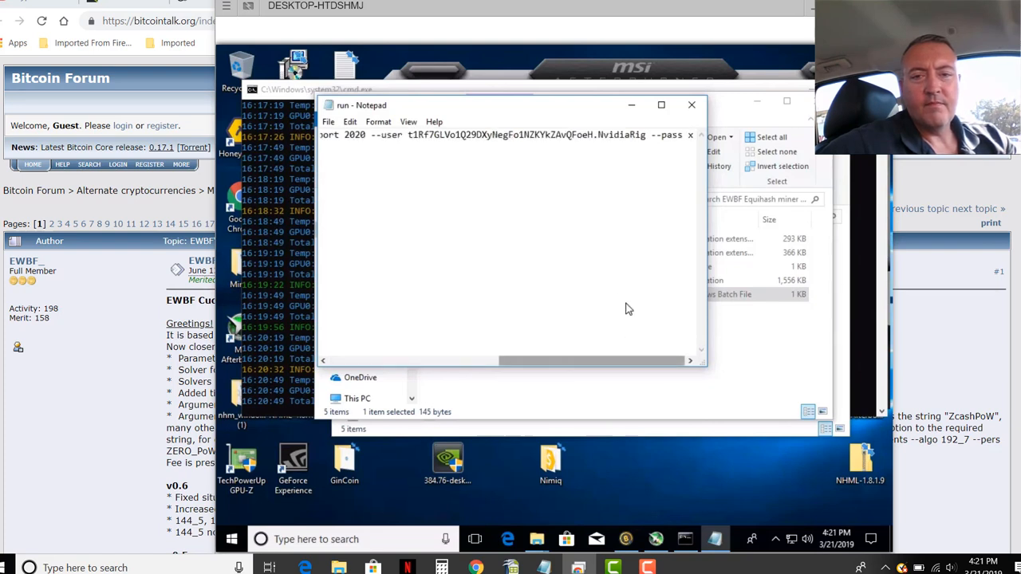
pyautogui.moveTo(461, 340)
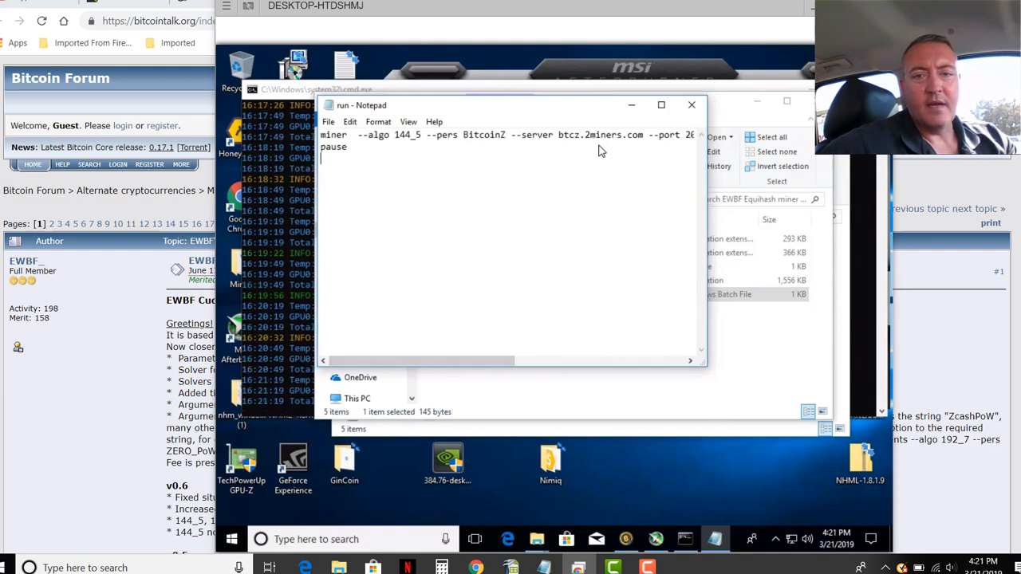
pyautogui.moveTo(589, 145)
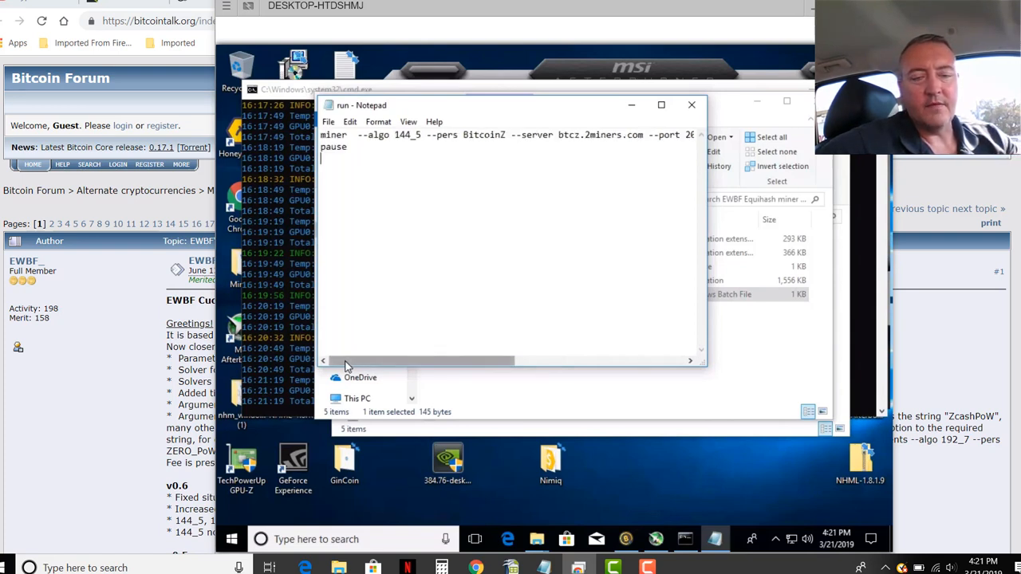
# Step: Save the mining command as RUN1.bat in the EWBF miner folder and close Notepad
pyautogui.click(329, 122)
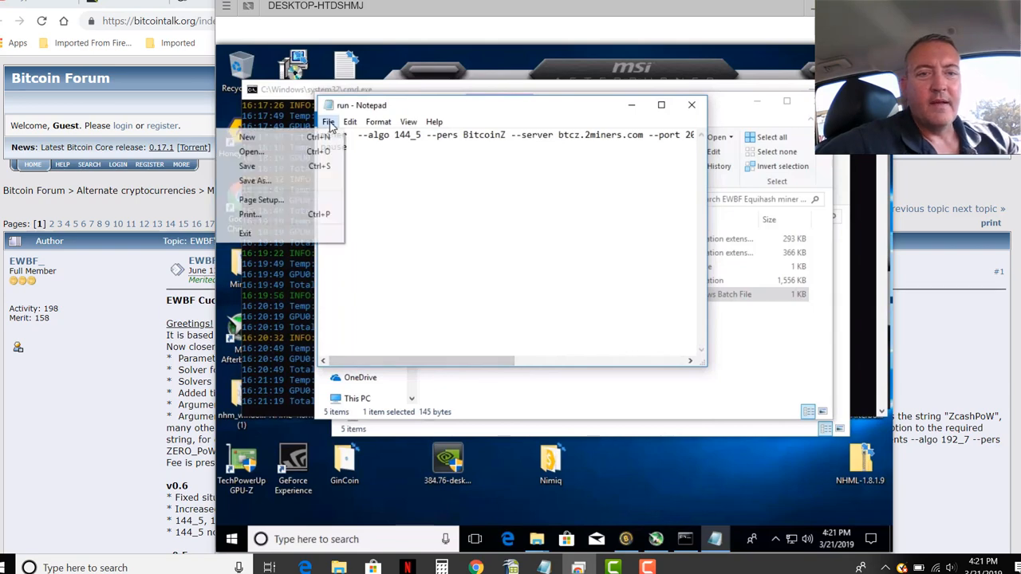
pyautogui.click(257, 181)
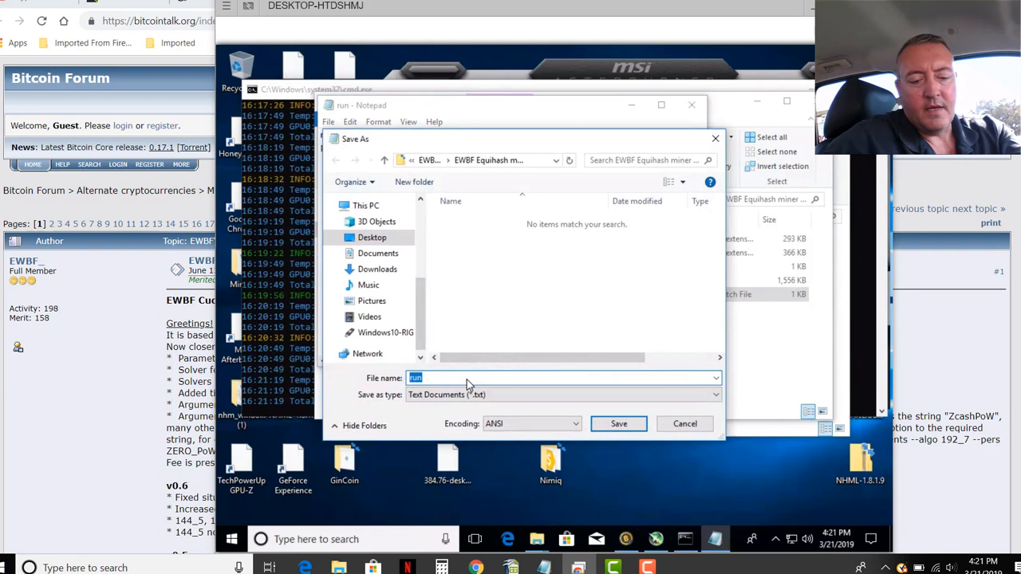
pyautogui.write('RUN1.bat')
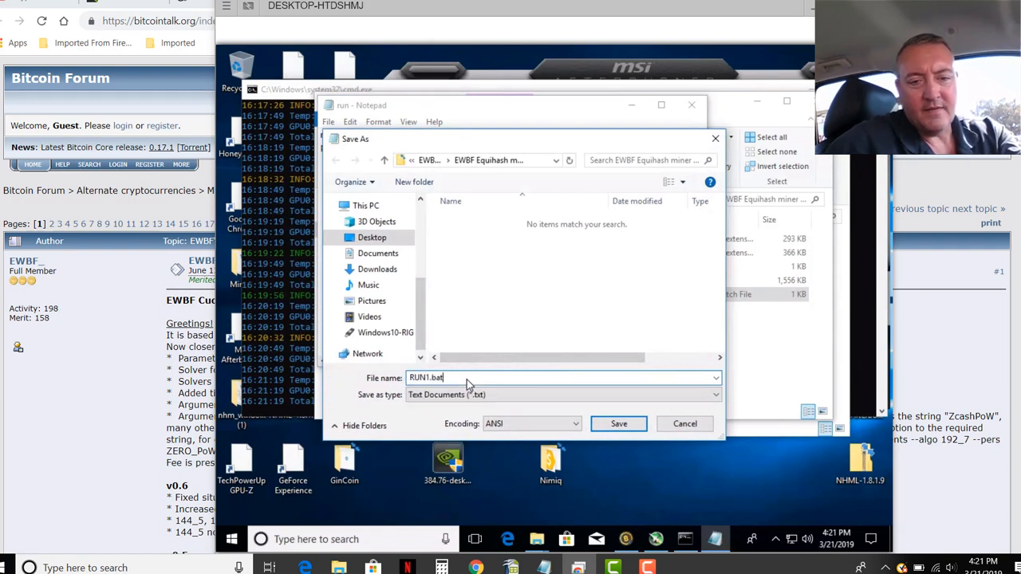
pyautogui.click(618, 424)
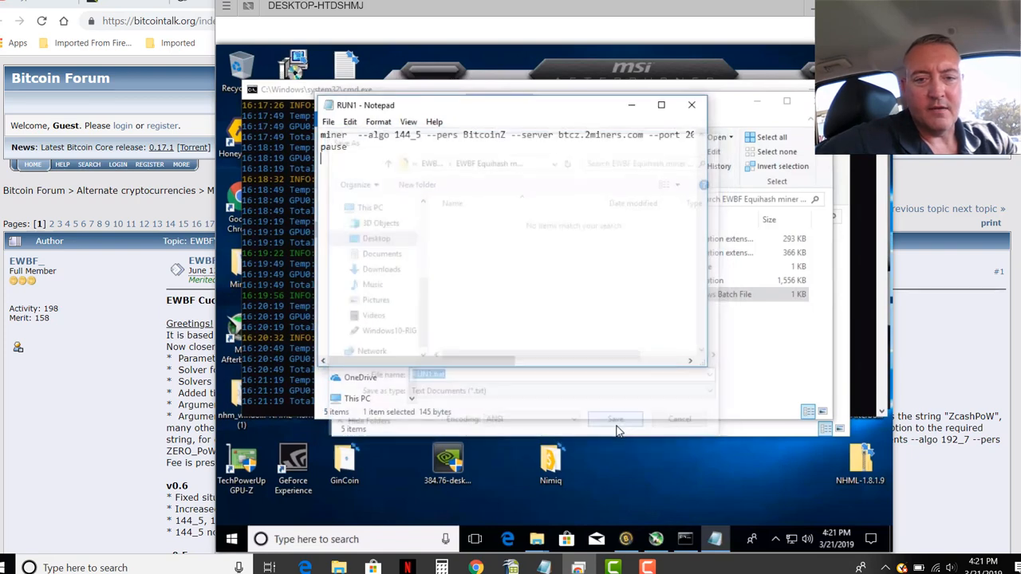
pyautogui.click(616, 419)
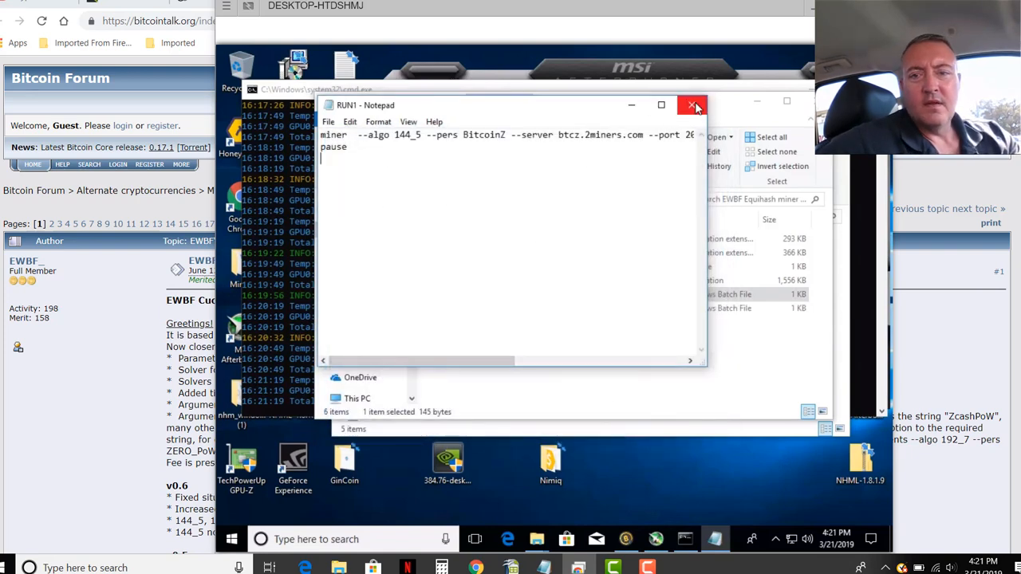
pyautogui.click(695, 105)
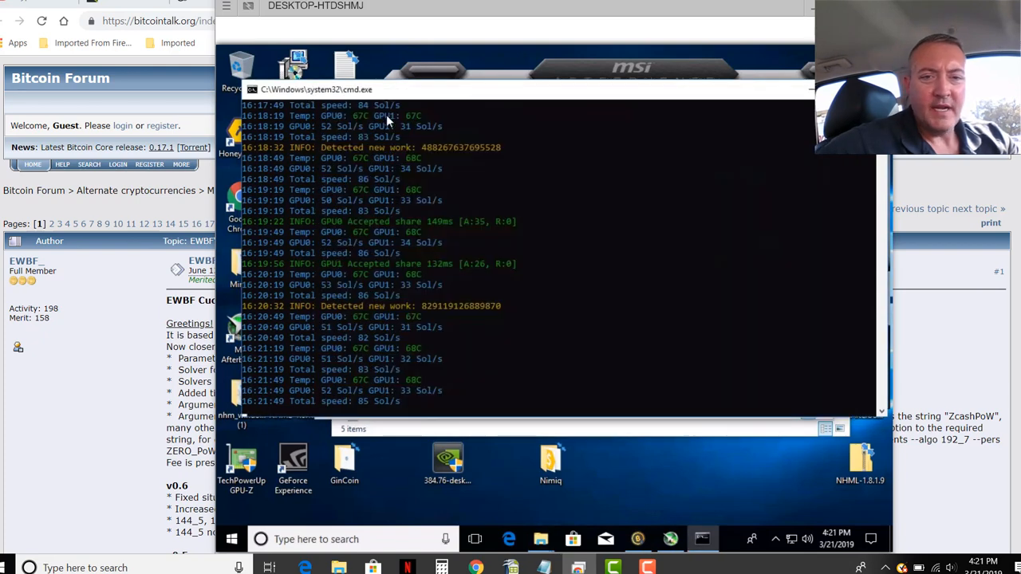
pyautogui.moveTo(519, 265)
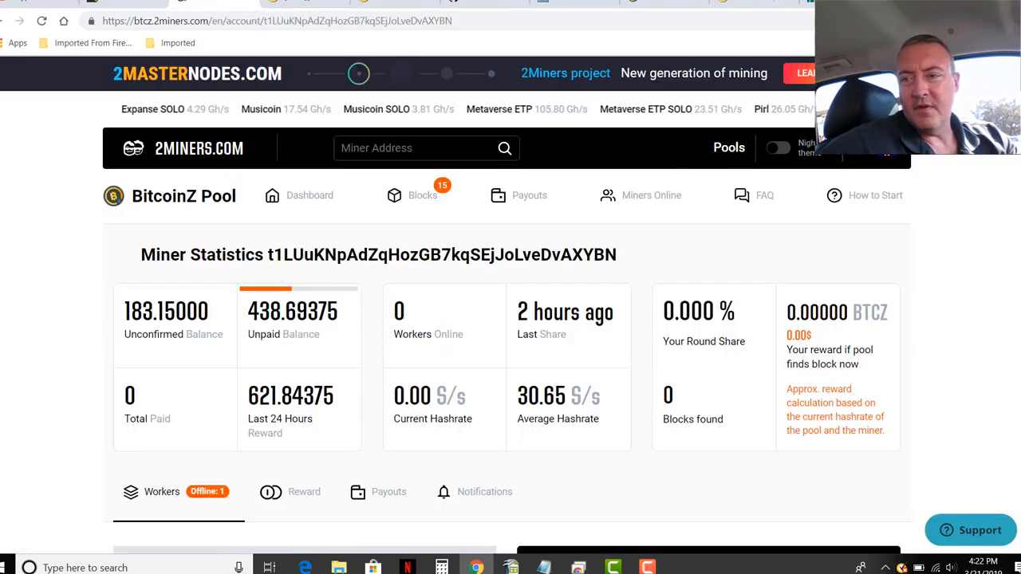
# Step: Scroll to the Workers table showing NvidiaRig offline at 30.65 S/s and the hashrate chart
pyautogui.scroll(-3)
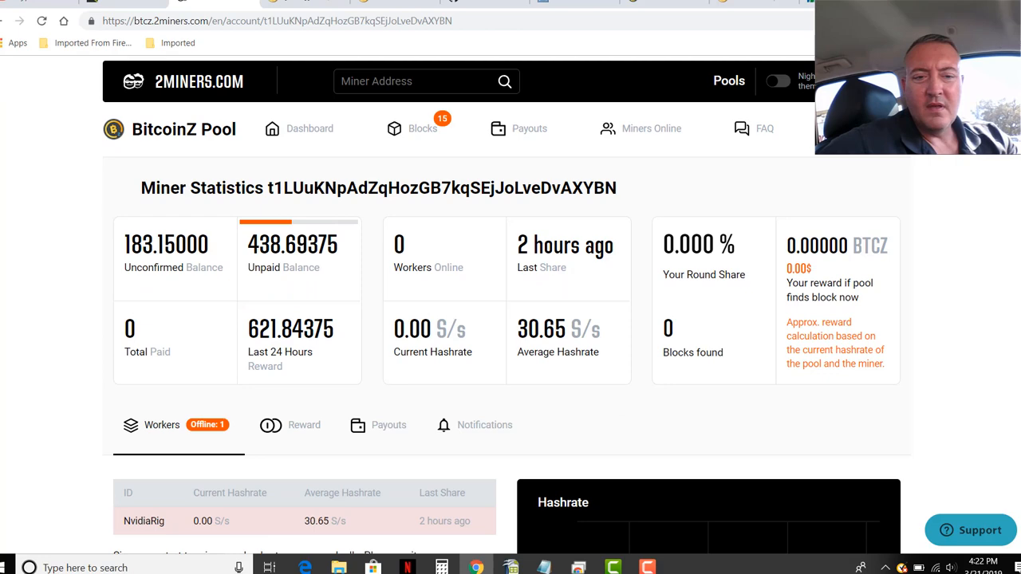
pyautogui.scroll(-3)
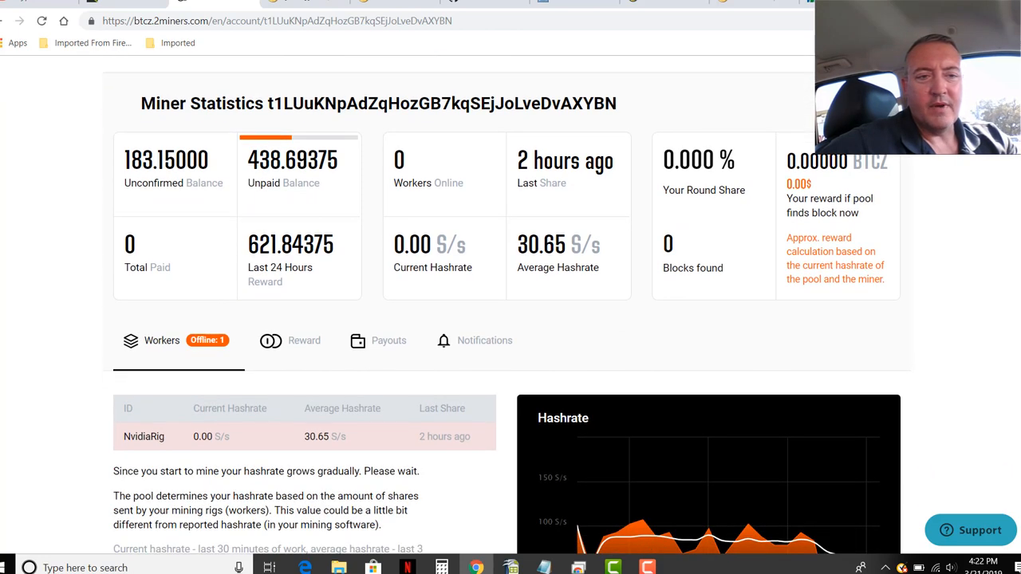
pyautogui.scroll(-3)
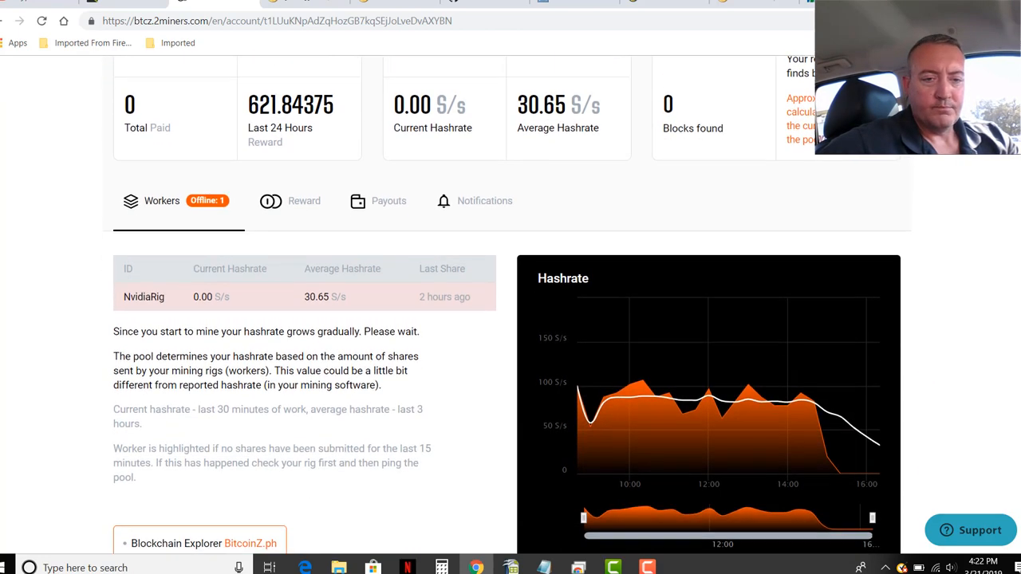
pyautogui.scroll(3)
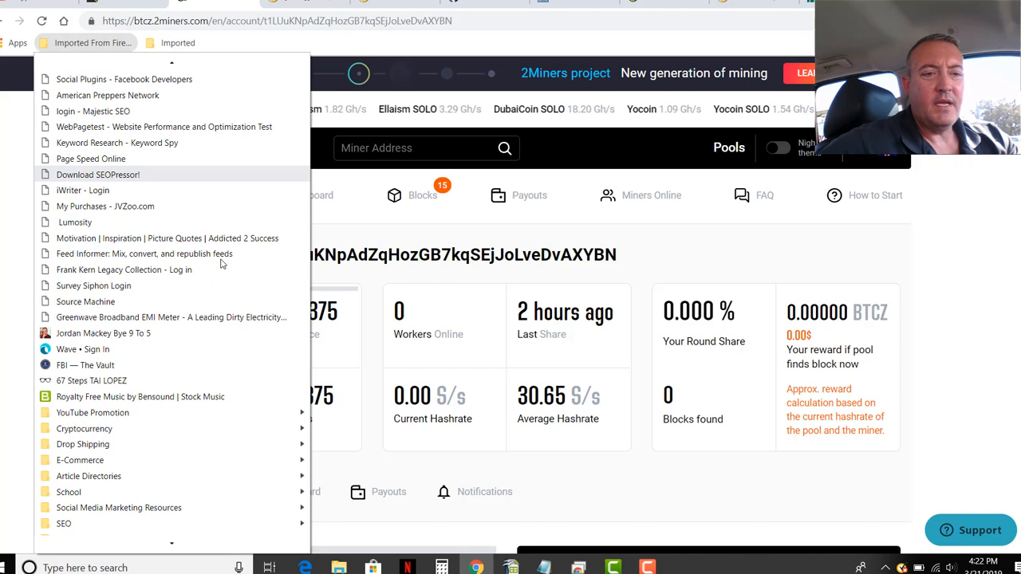
# Step: Open the second 2Miners BitcoinZ account from bookmarks, then bring up the earnings spreadsheet
pyautogui.click(83, 428)
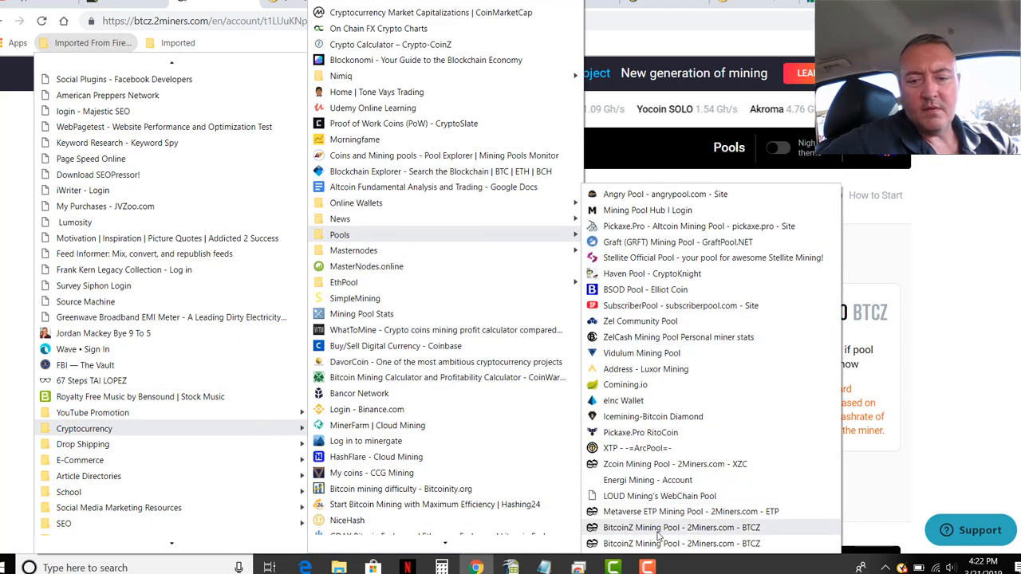
pyautogui.click(675, 527)
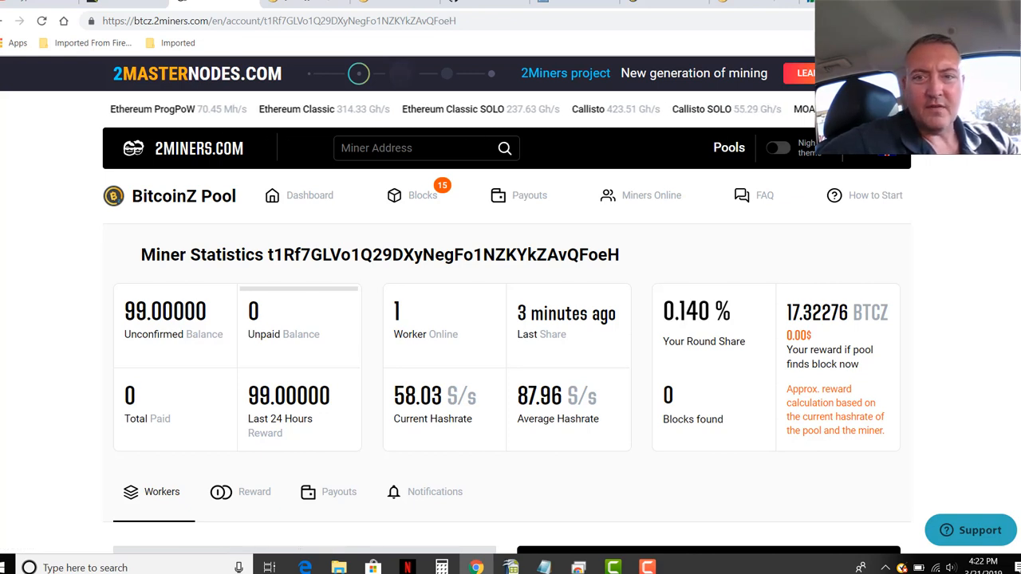
pyautogui.moveTo(672, 58)
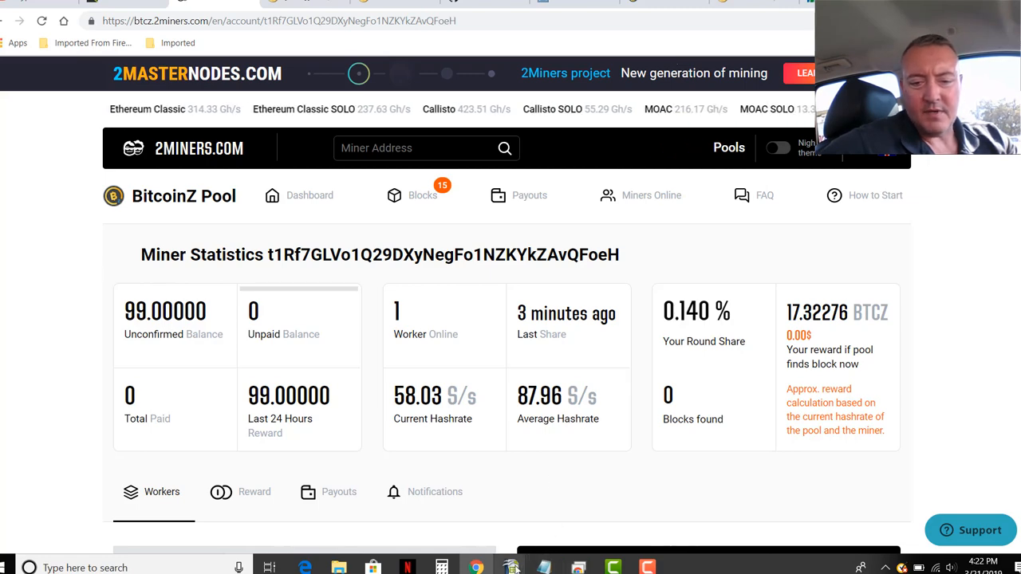
pyautogui.click(506, 566)
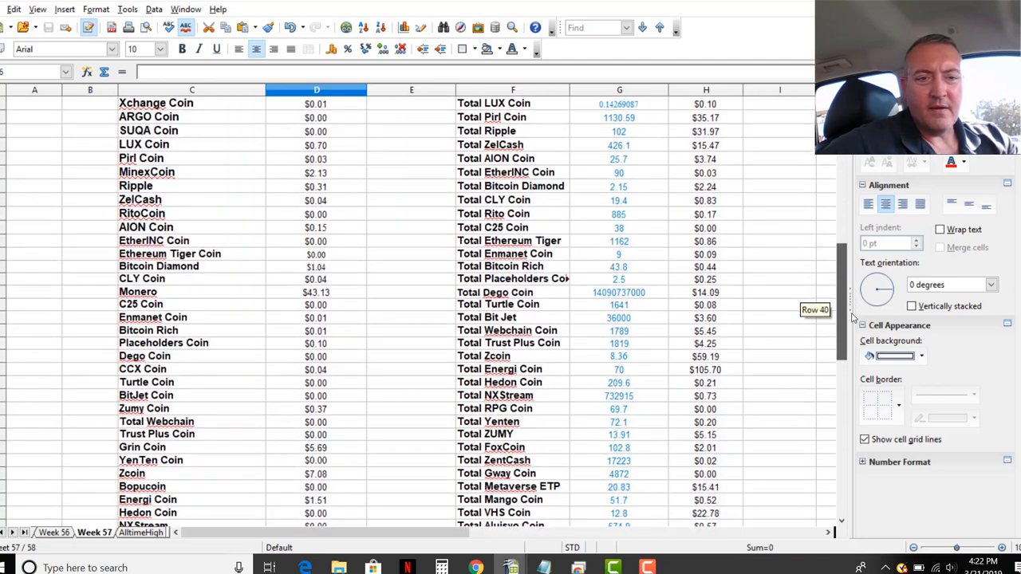
# Step: Scroll Week 57 to BitcoinZ's 621 total, then show MiningPoolStats' BitcoinZ pool ranking
pyautogui.scroll(-3)
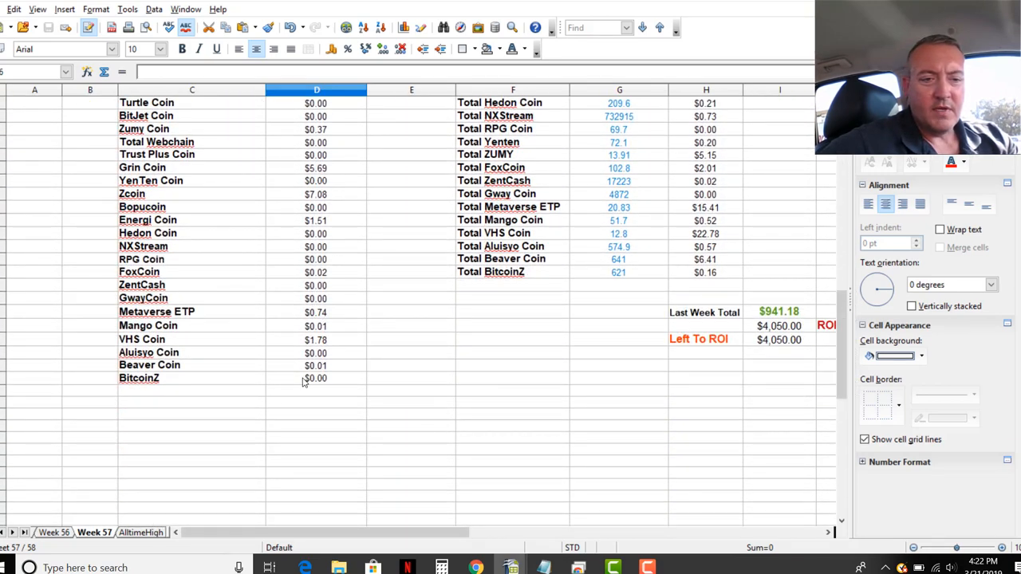
pyautogui.click(316, 378)
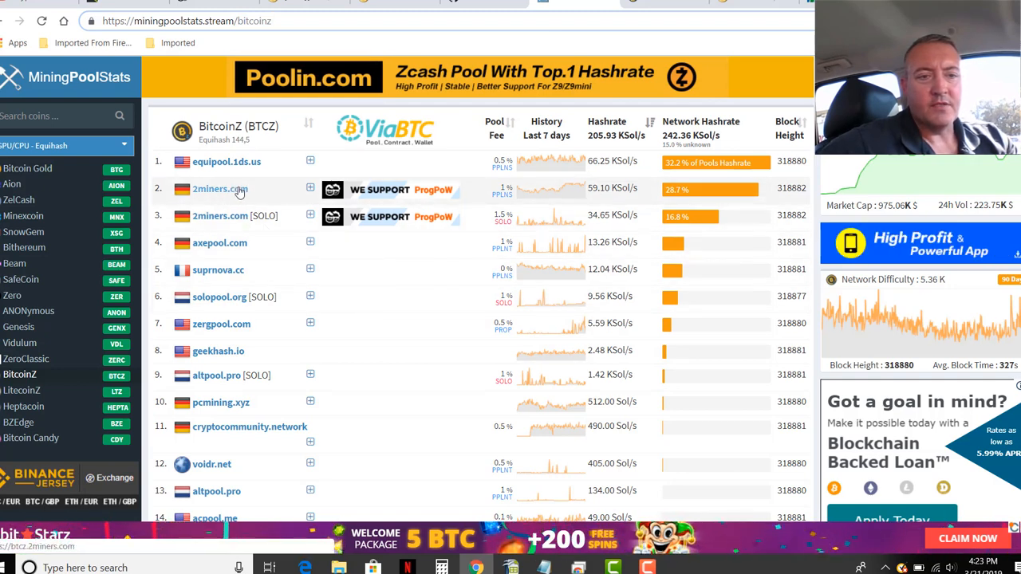
pyautogui.moveTo(579, 261)
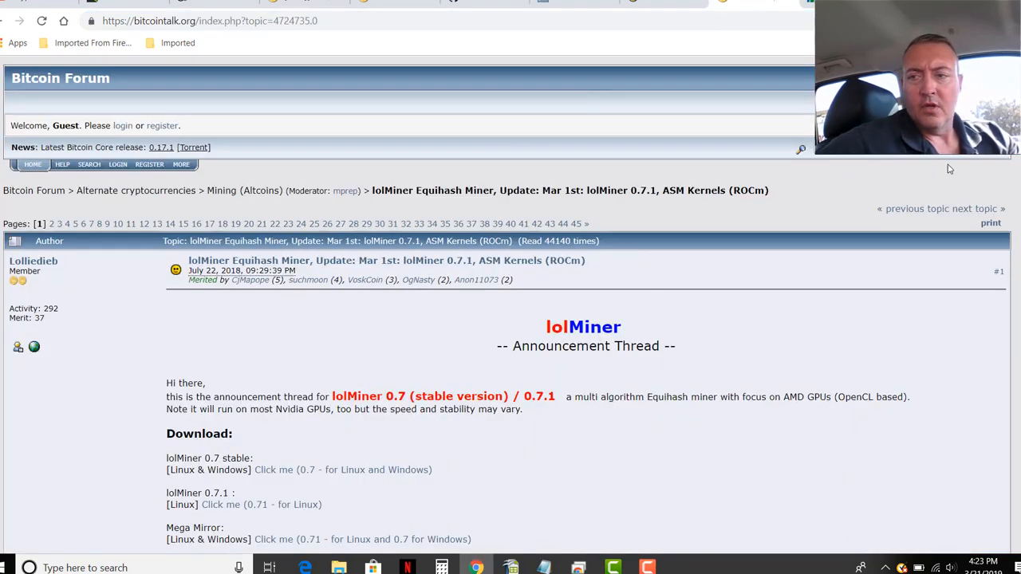
# Step: Scroll the lolMiner thread to the 0.7/0.7.1 download links and supported algorithms
pyautogui.scroll(-3)
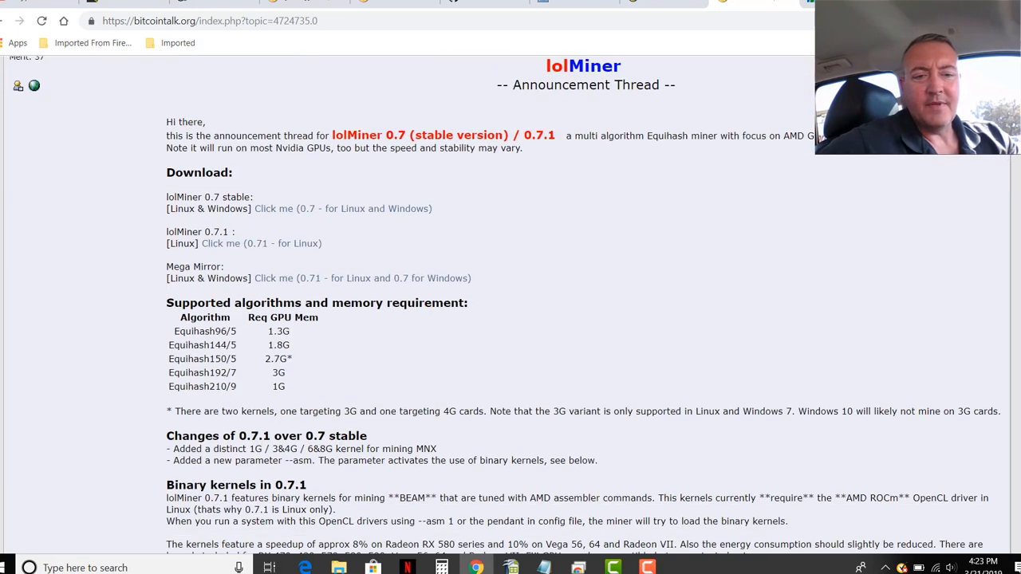
pyautogui.scroll(-3)
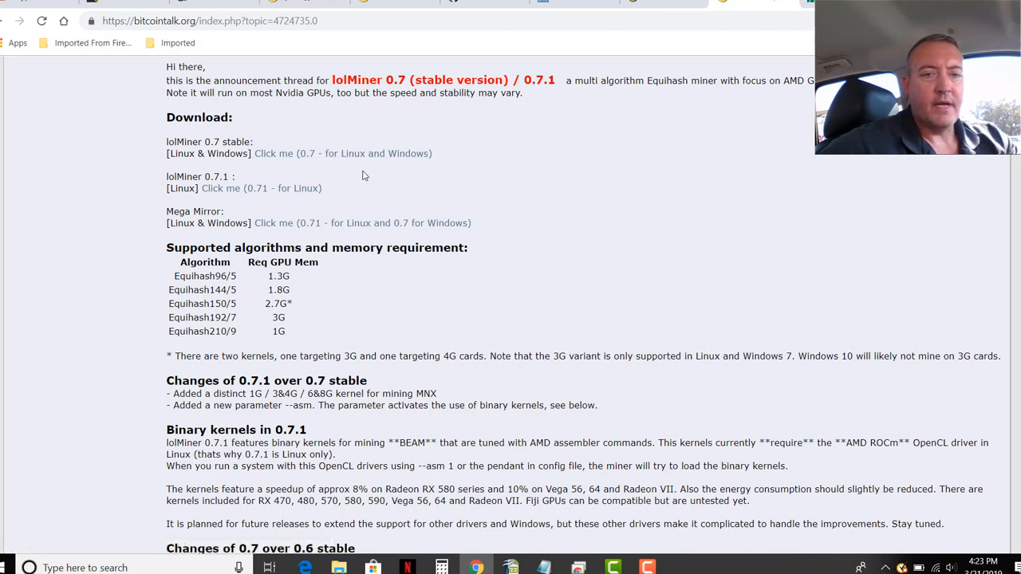
pyautogui.moveTo(372, 154)
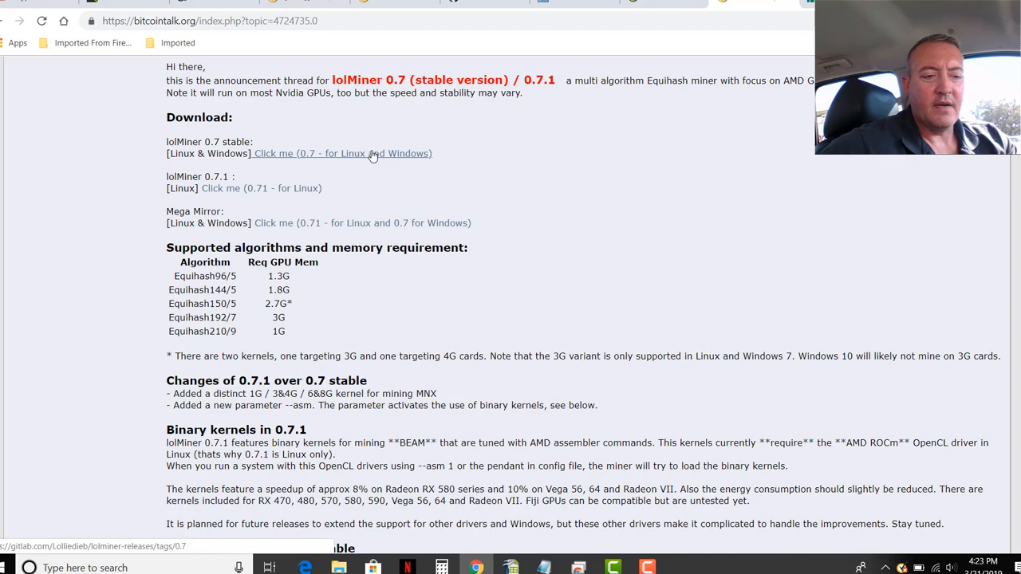